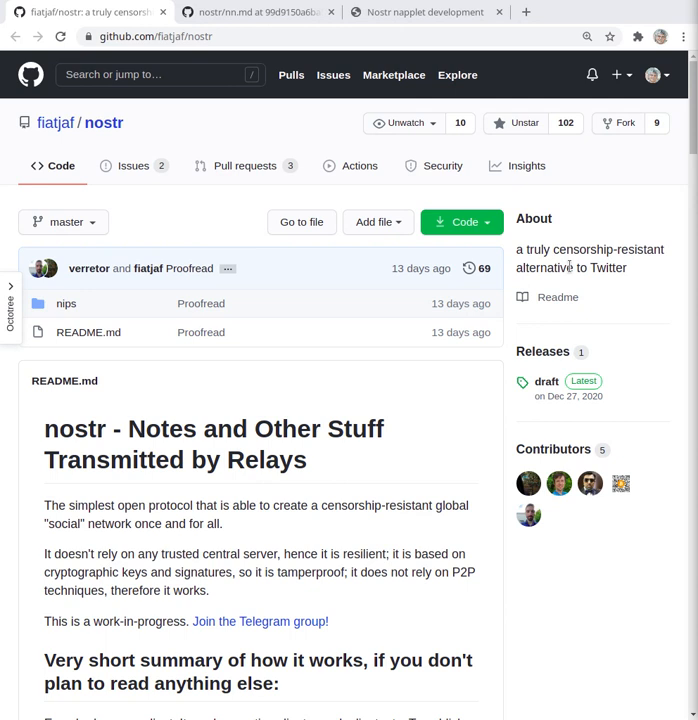
pyautogui.moveTo(452, 416)
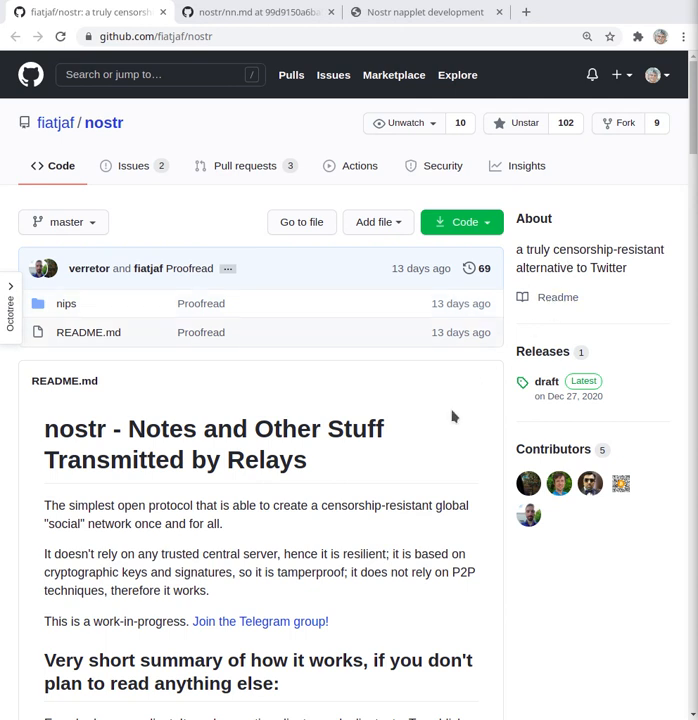
# Scroll through the NIP-nn draft to read its Step 1 register and Step 2 deploy sections
pyautogui.scroll(-3)
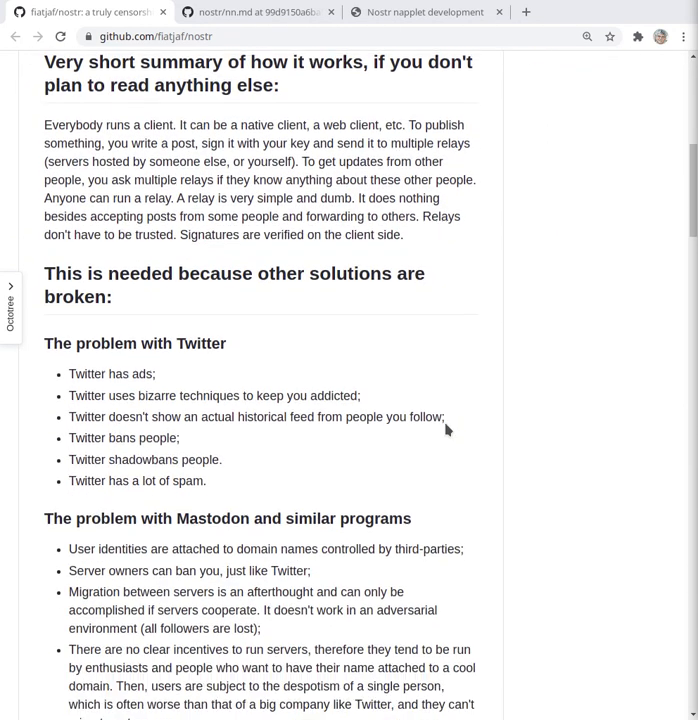
pyautogui.scroll(-3)
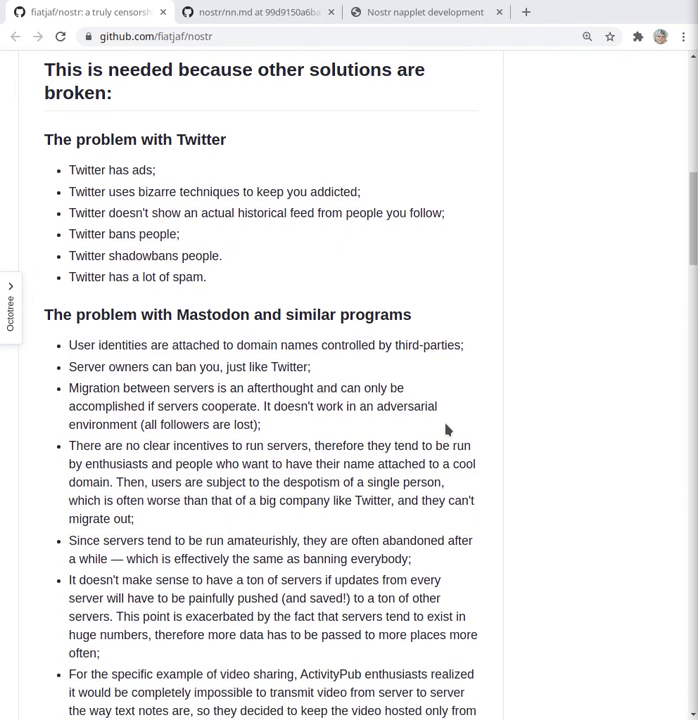
pyautogui.scroll(-3)
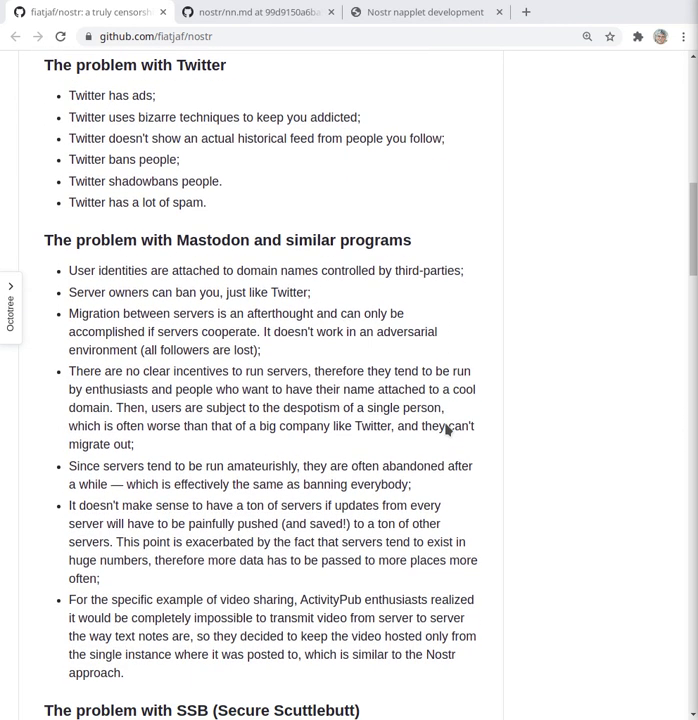
pyautogui.scroll(-3)
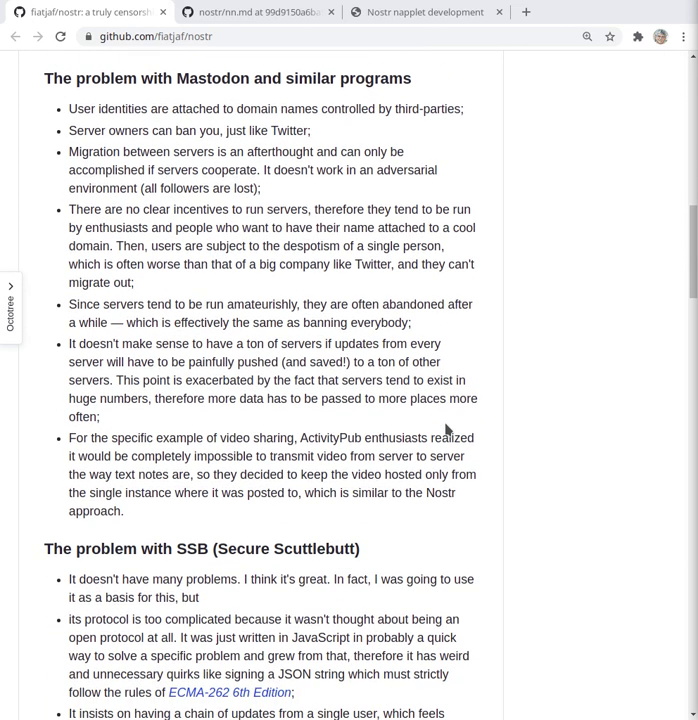
pyautogui.scroll(3)
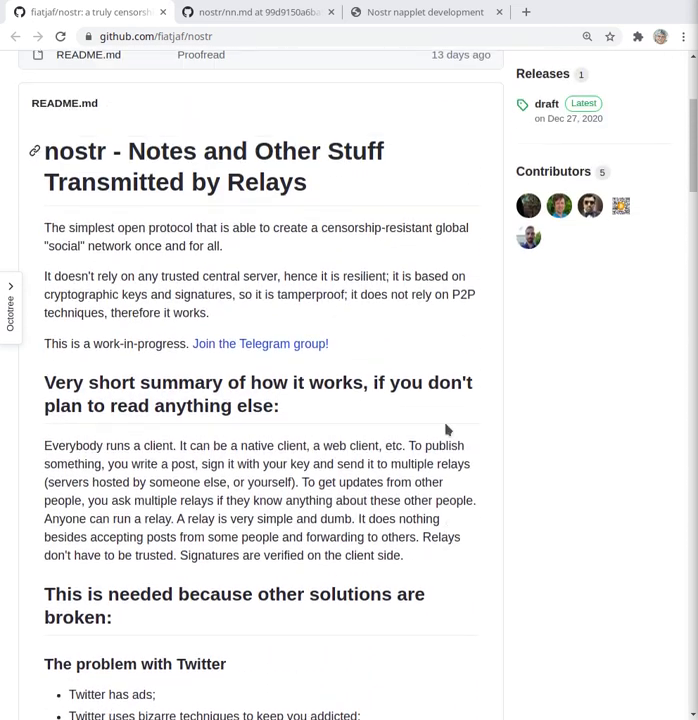
pyautogui.scroll(3)
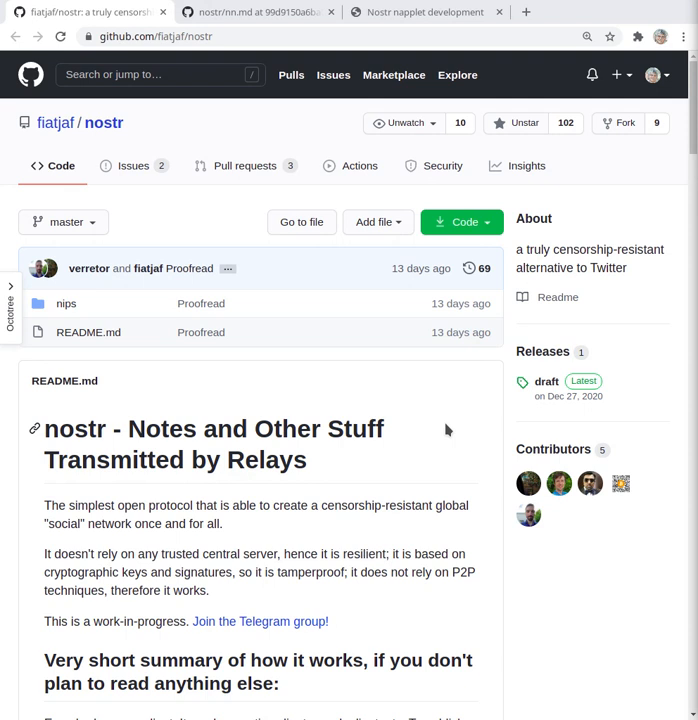
pyautogui.moveTo(422, 455)
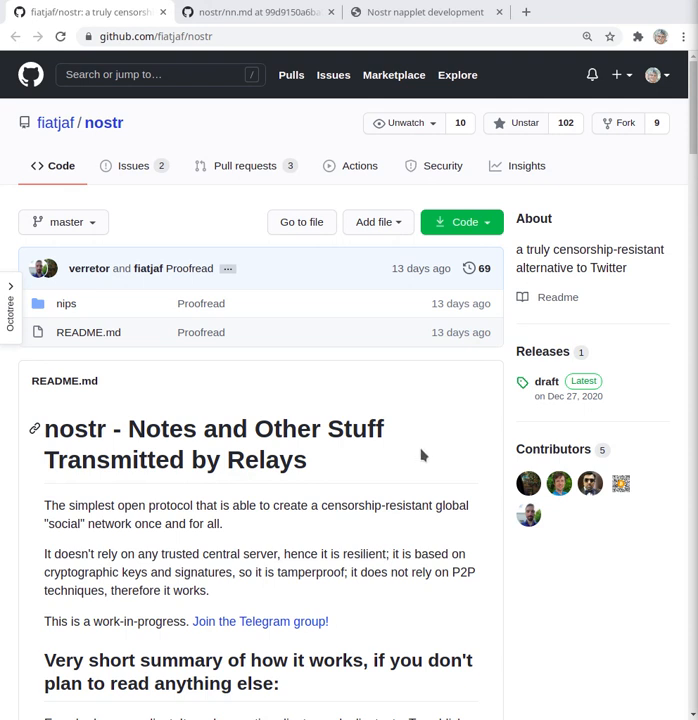
pyautogui.doubleClick(364, 429)
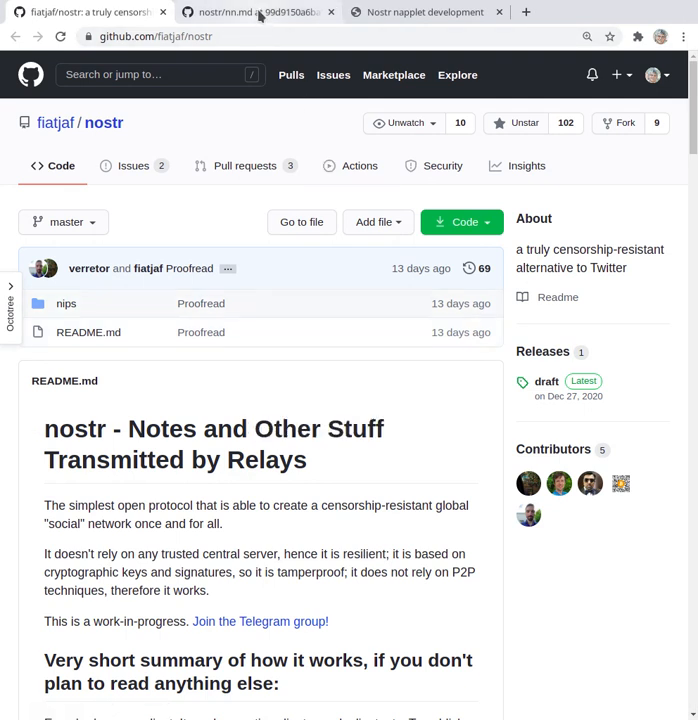
pyautogui.moveTo(258, 12)
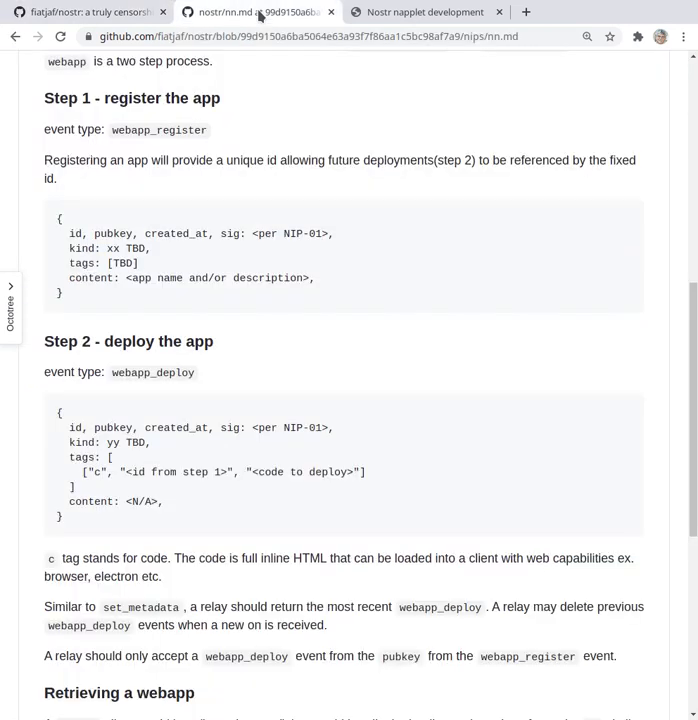
pyautogui.scroll(3)
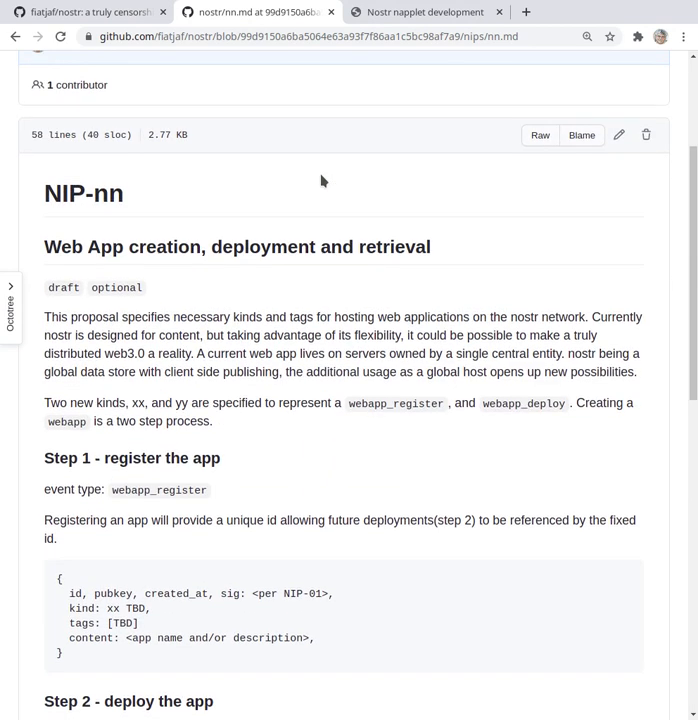
pyautogui.scroll(-3)
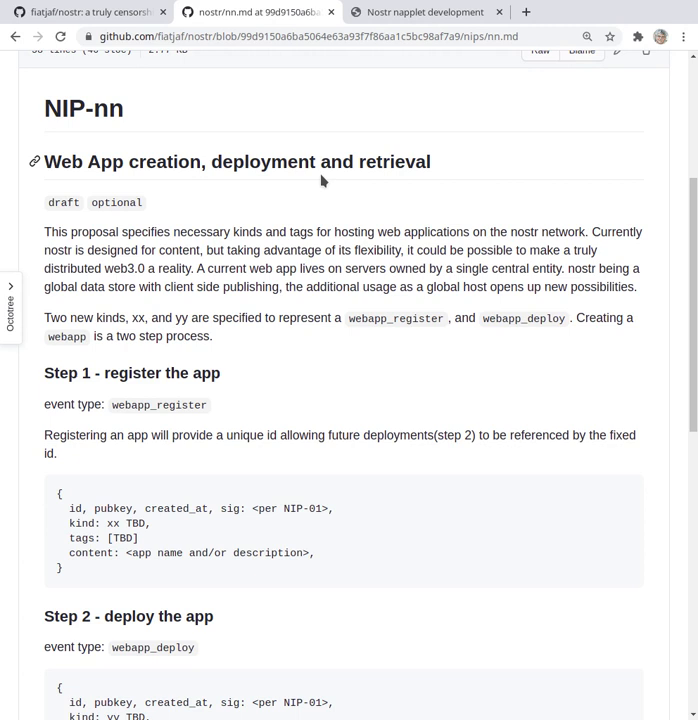
pyautogui.scroll(-3)
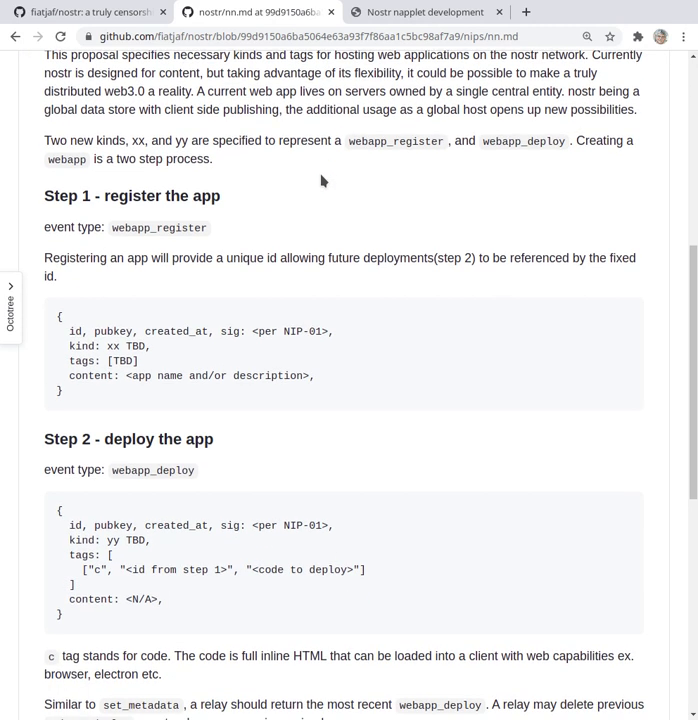
pyautogui.scroll(3)
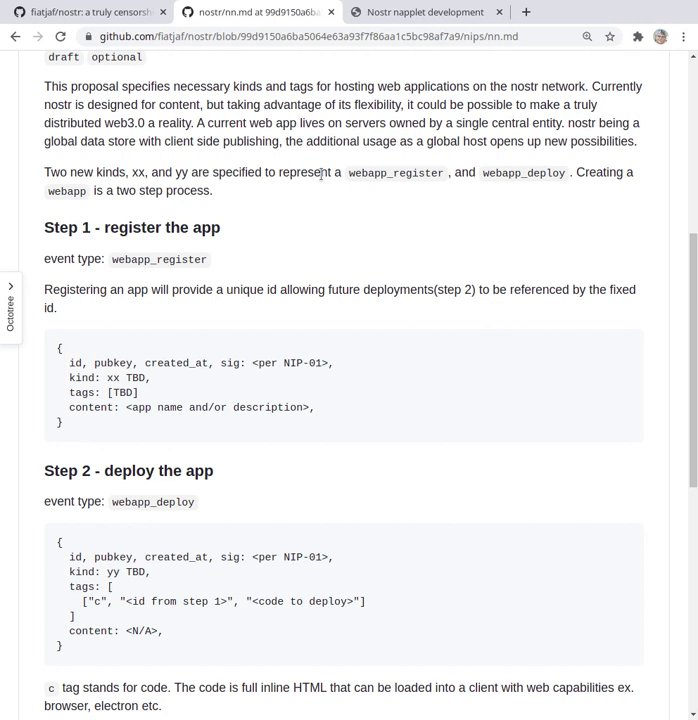
pyautogui.moveTo(425, 12)
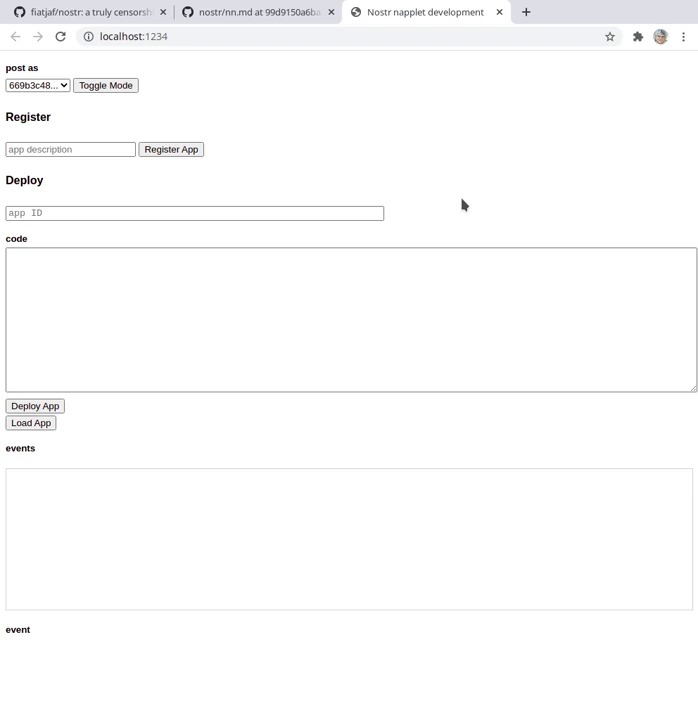
# Register a new app with the description 'Todo app'
pyautogui.click(68, 149)
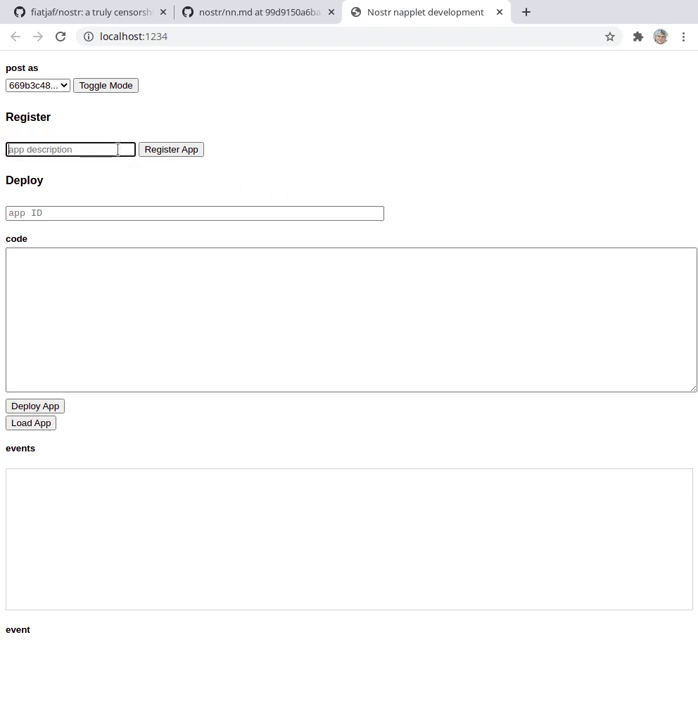
pyautogui.write('Todo app')
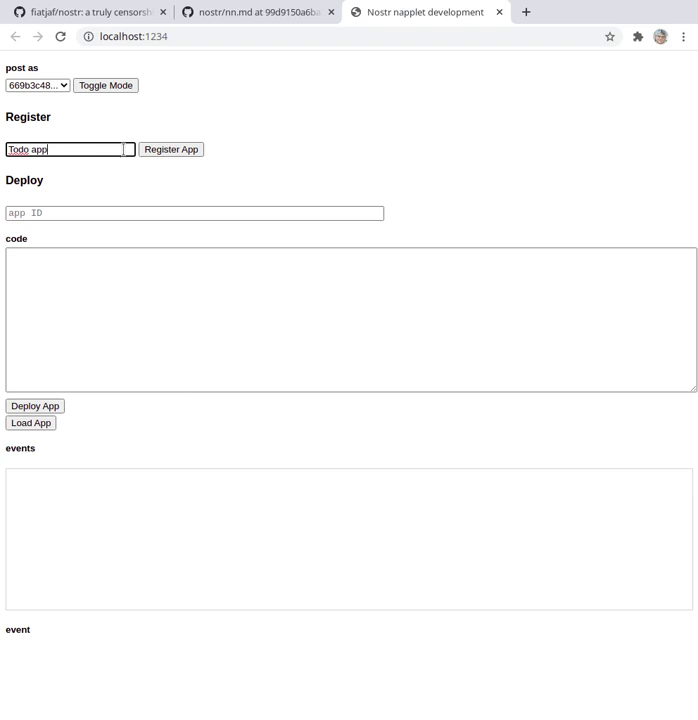
pyautogui.click(170, 149)
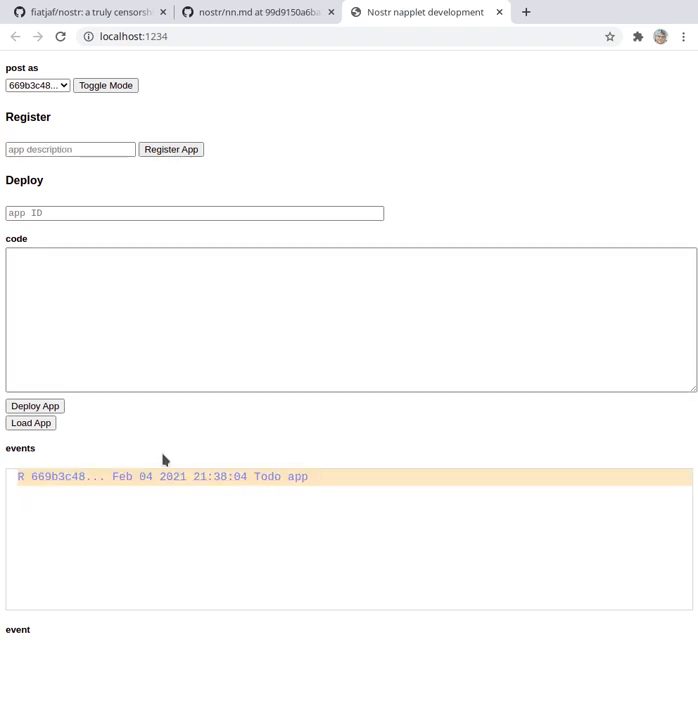
# Open the Todo app registration event and select its id value
pyautogui.click(163, 476)
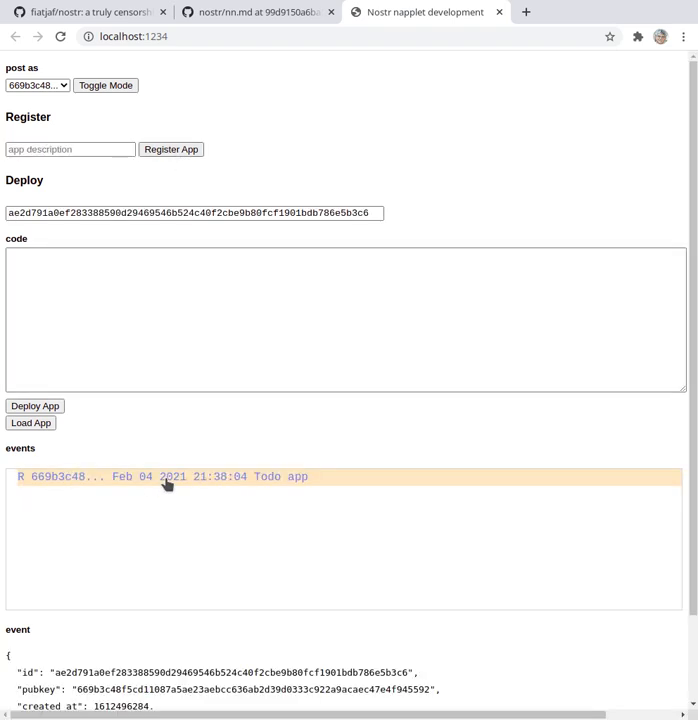
pyautogui.scroll(-3)
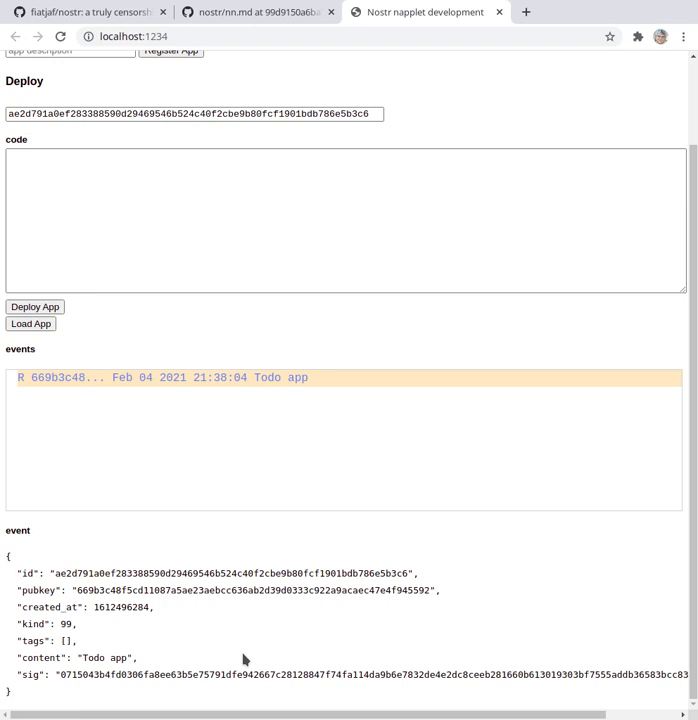
pyautogui.moveTo(207, 638)
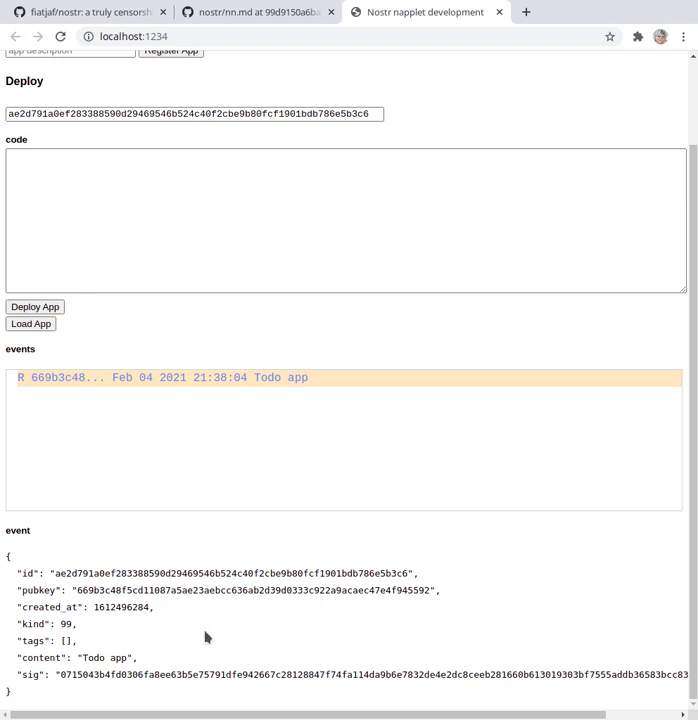
pyautogui.moveTo(233, 613)
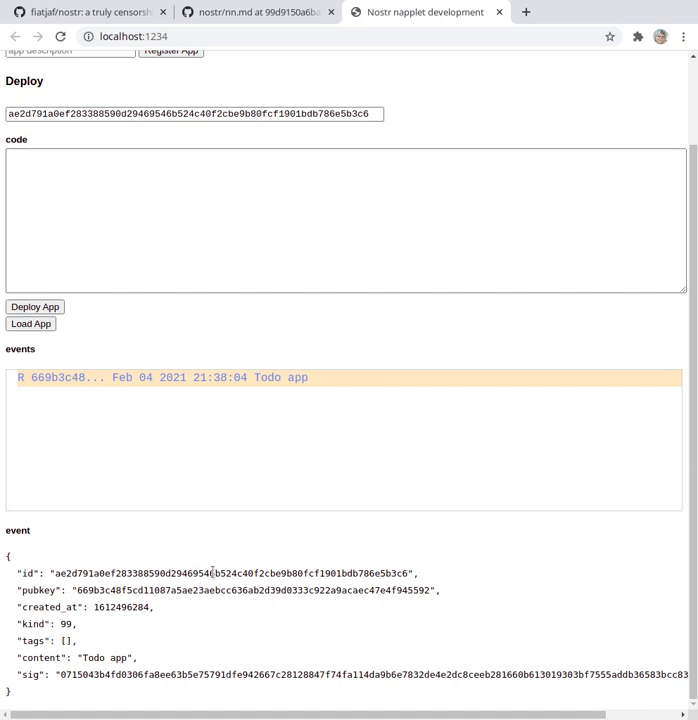
pyautogui.doubleClick(230, 573)
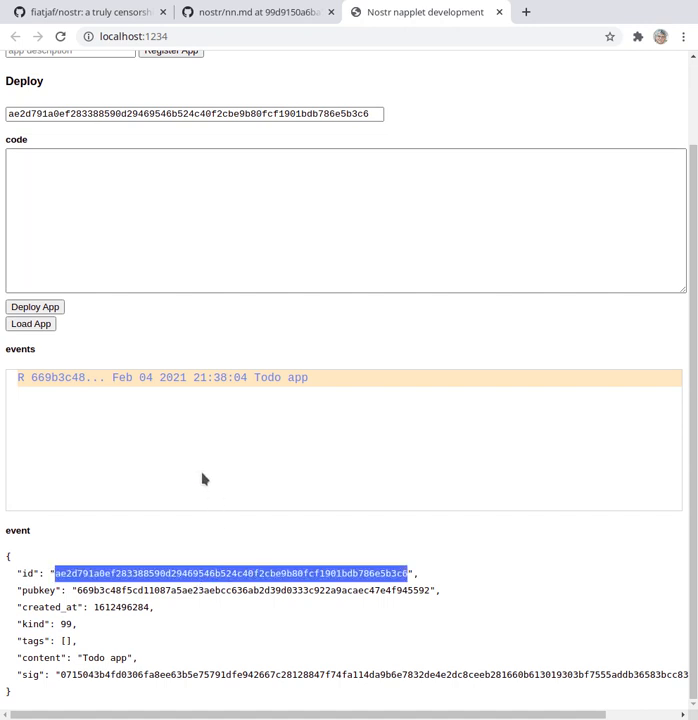
pyautogui.scroll(3)
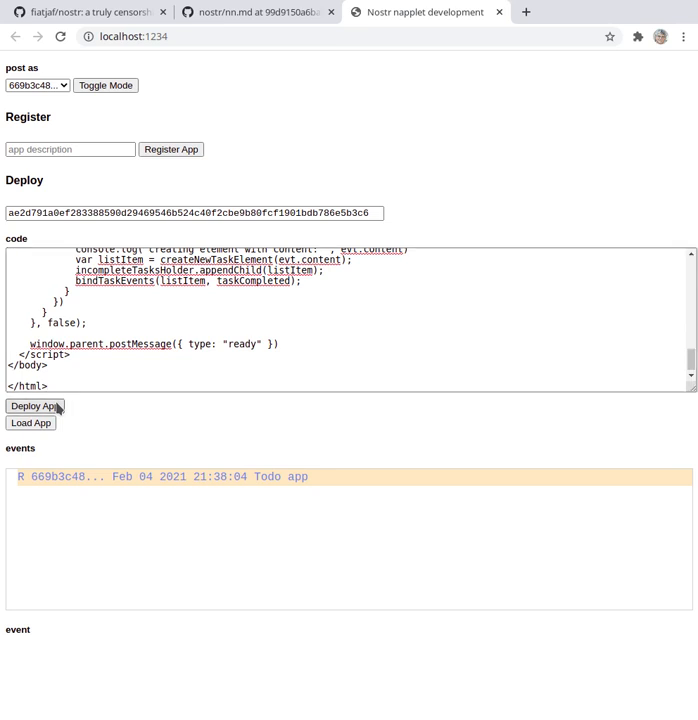
# Publish the Todo app code as a deployment event and review its JSON
pyautogui.click(34, 406)
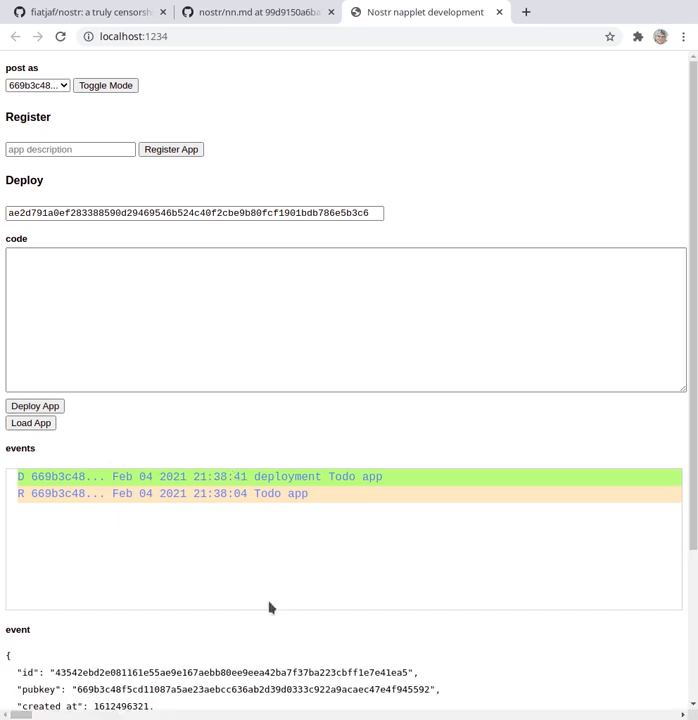
pyautogui.scroll(-3)
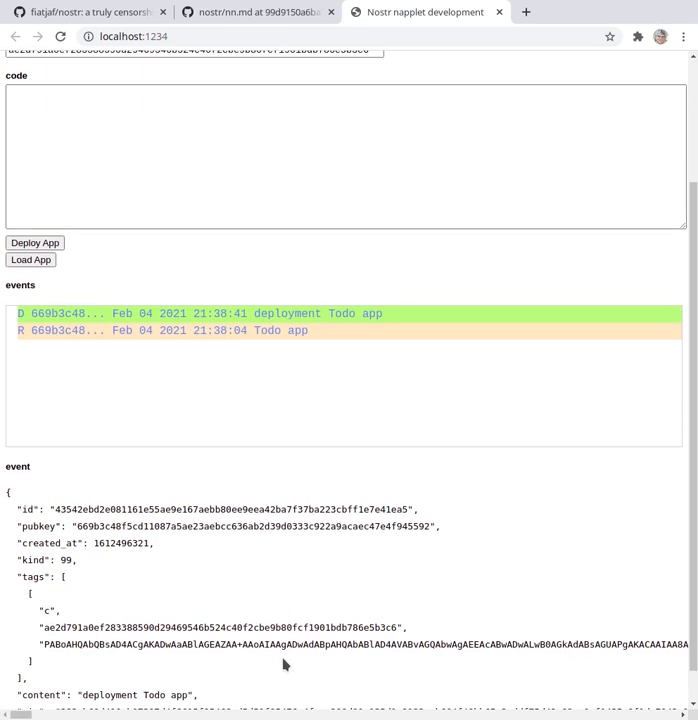
pyautogui.moveTo(66, 585)
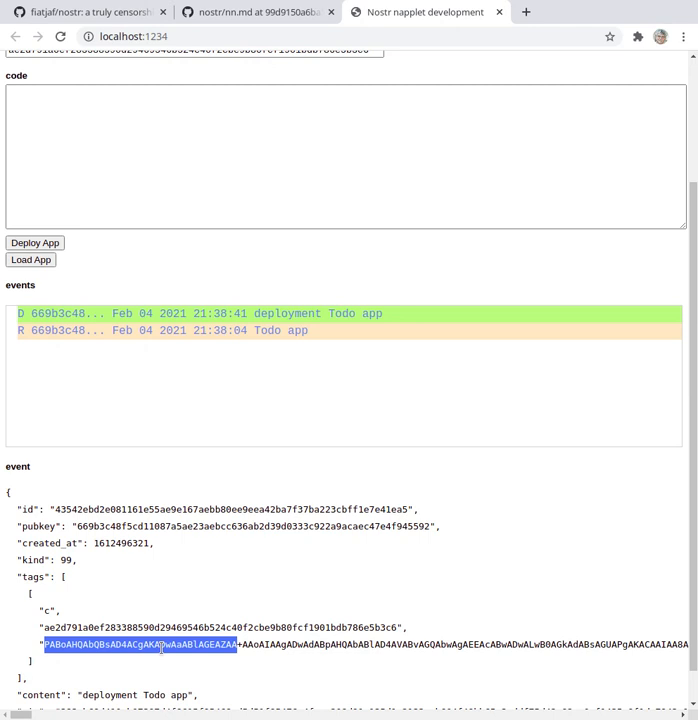
pyautogui.moveTo(185, 613)
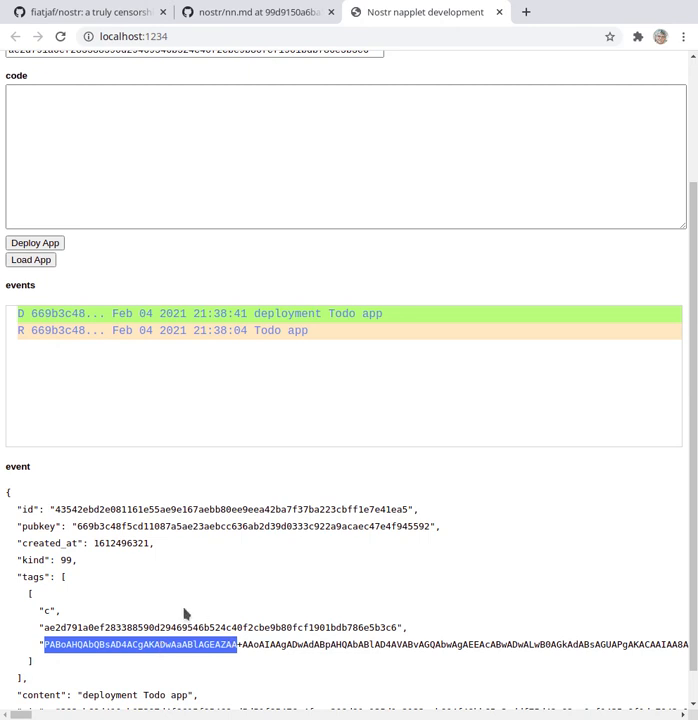
pyautogui.scroll(3)
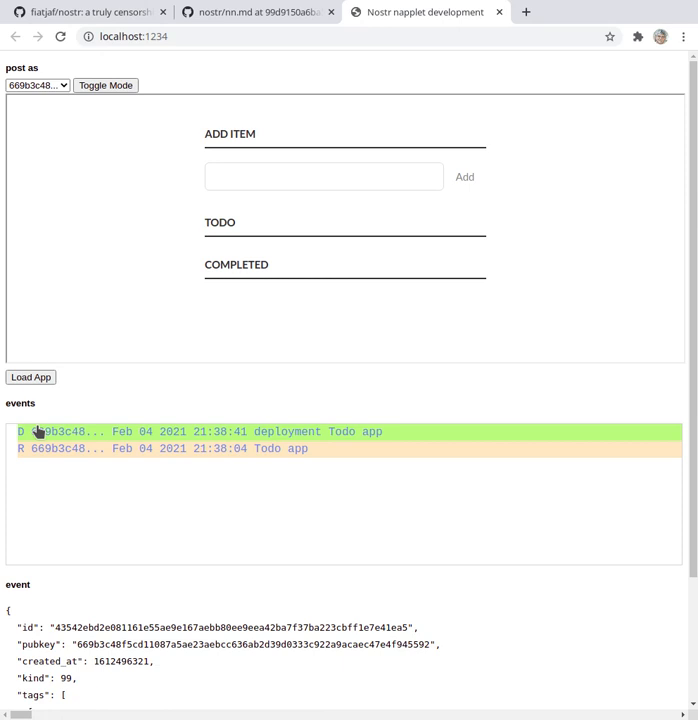
# Add the task 'make video' in the running Todo app
pyautogui.click(323, 176)
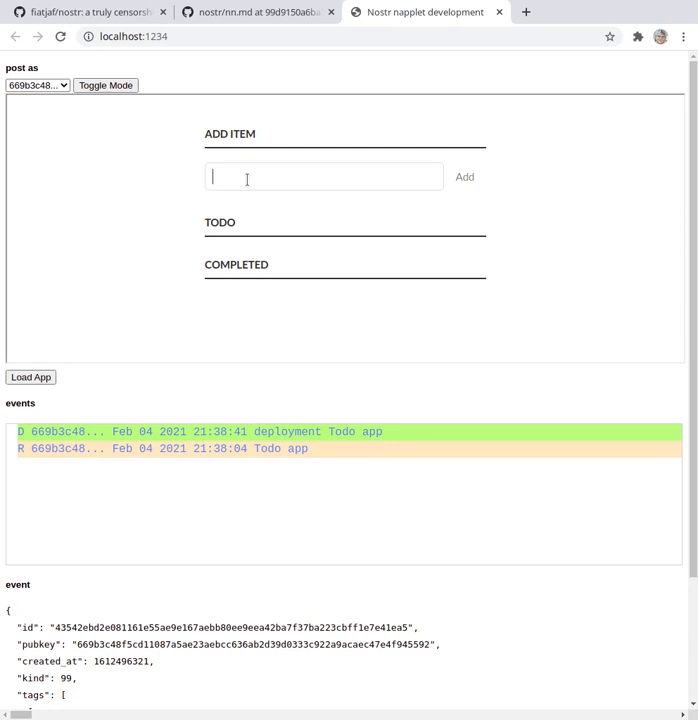
pyautogui.write('make')
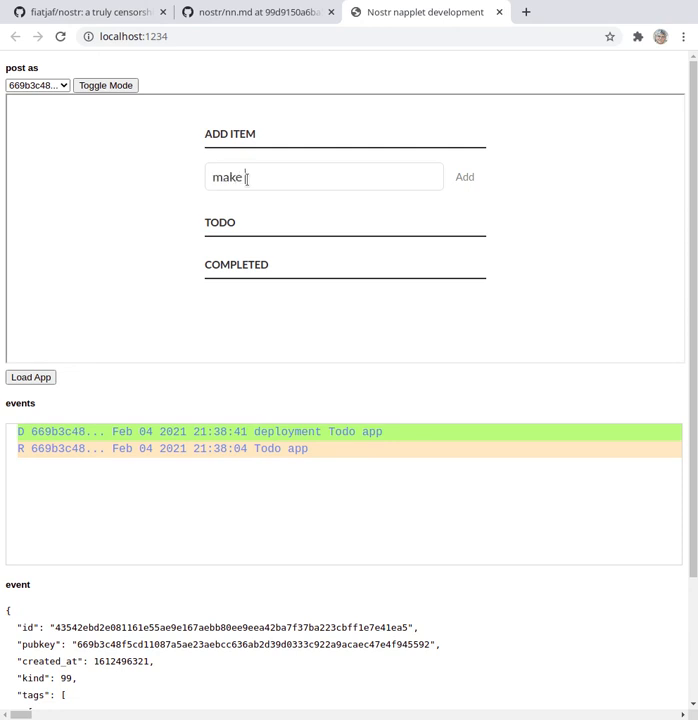
pyautogui.write('video')
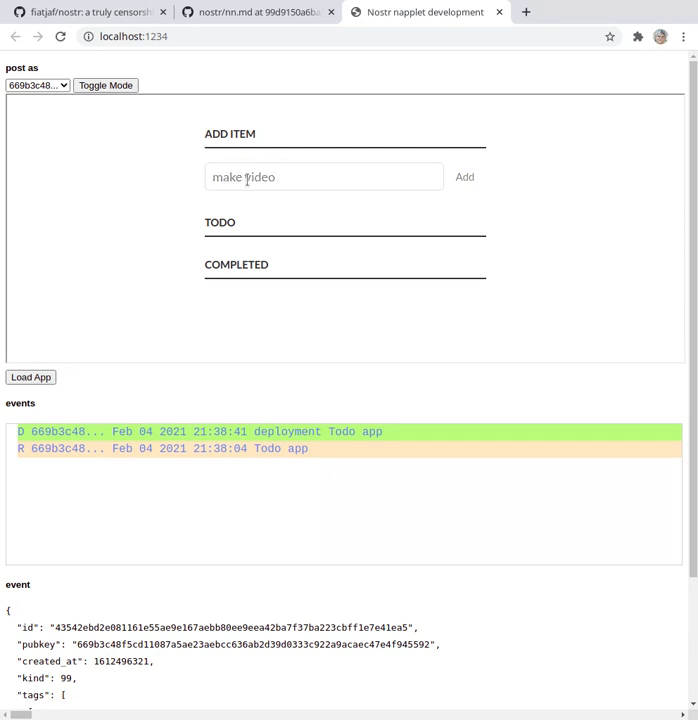
pyautogui.click(464, 177)
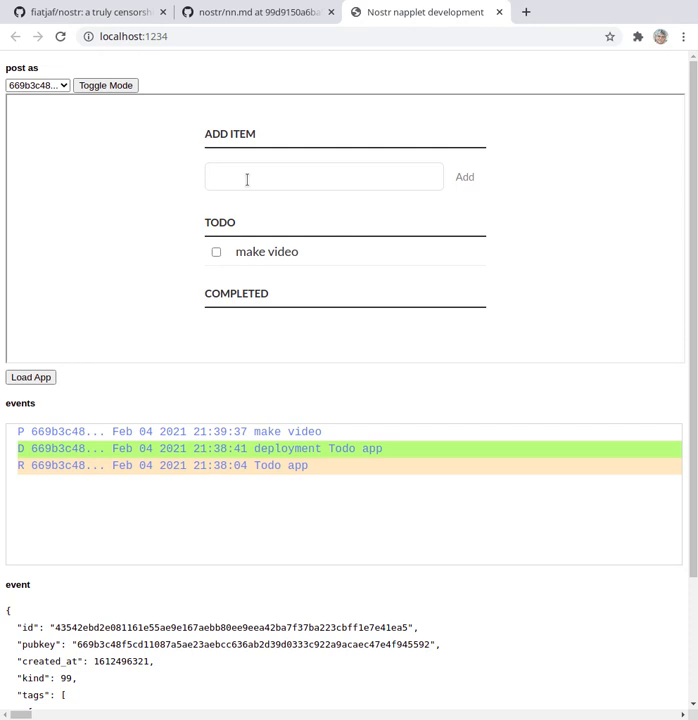
pyautogui.moveTo(299, 410)
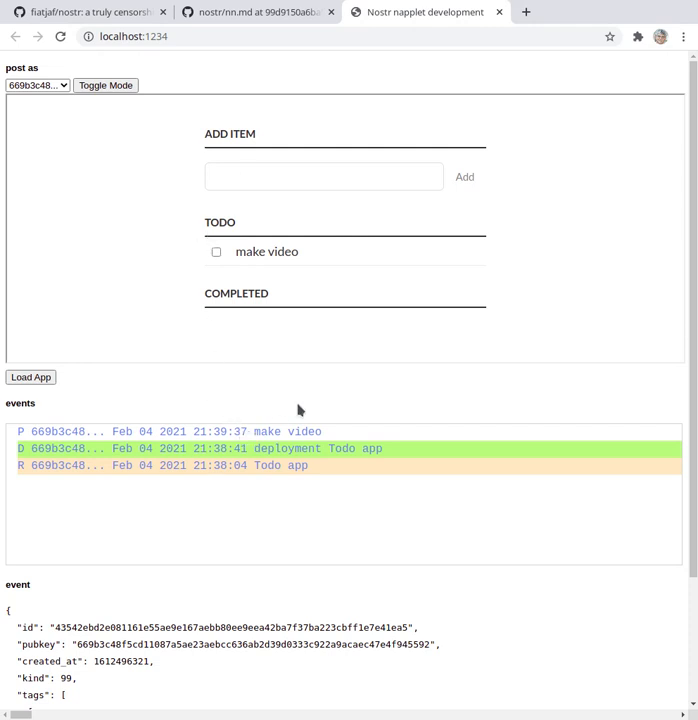
pyautogui.moveTo(298, 431)
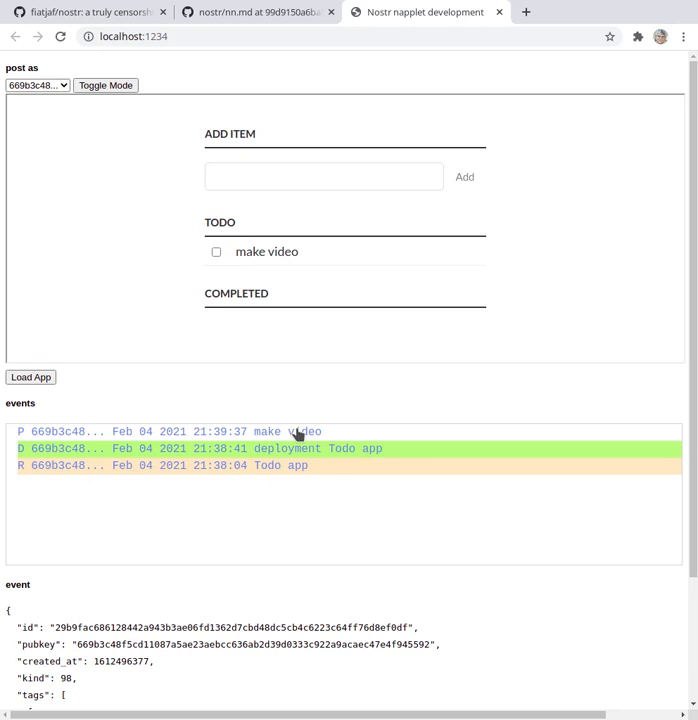
pyautogui.moveTo(305, 587)
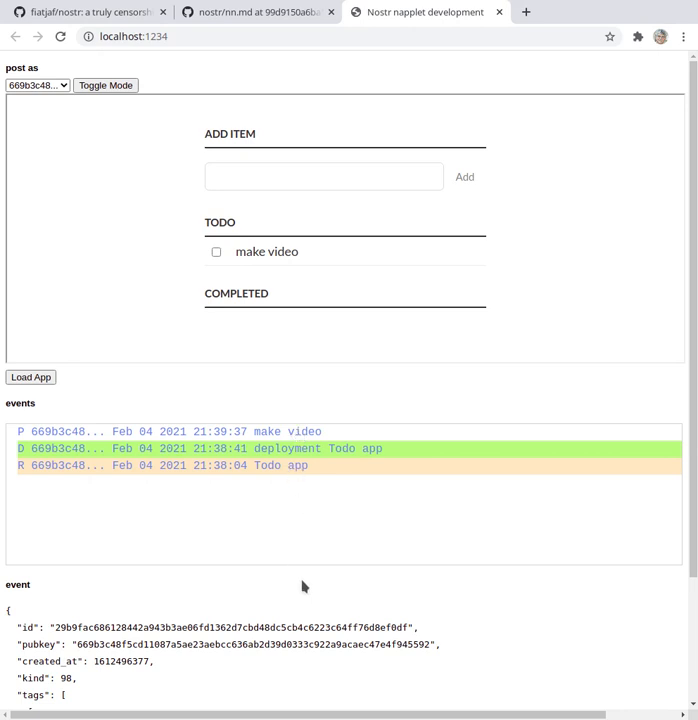
pyautogui.scroll(-3)
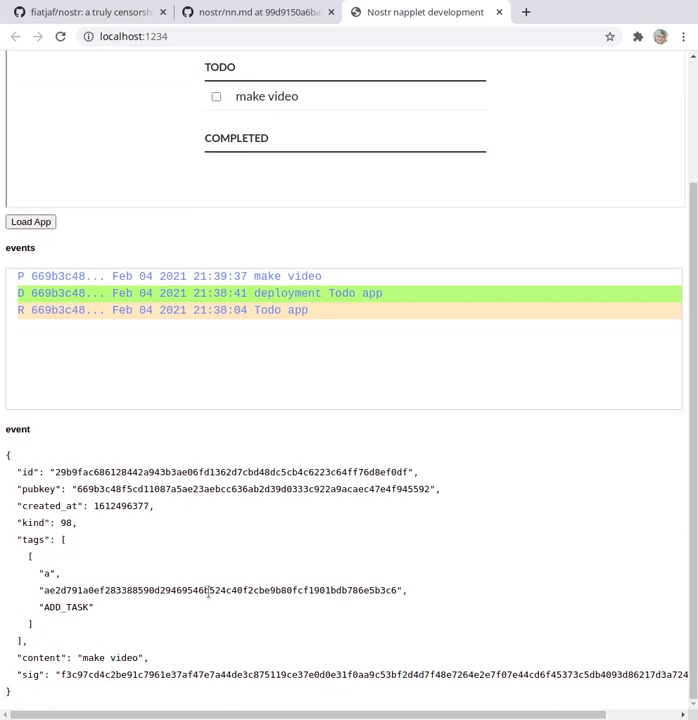
pyautogui.doubleClick(220, 590)
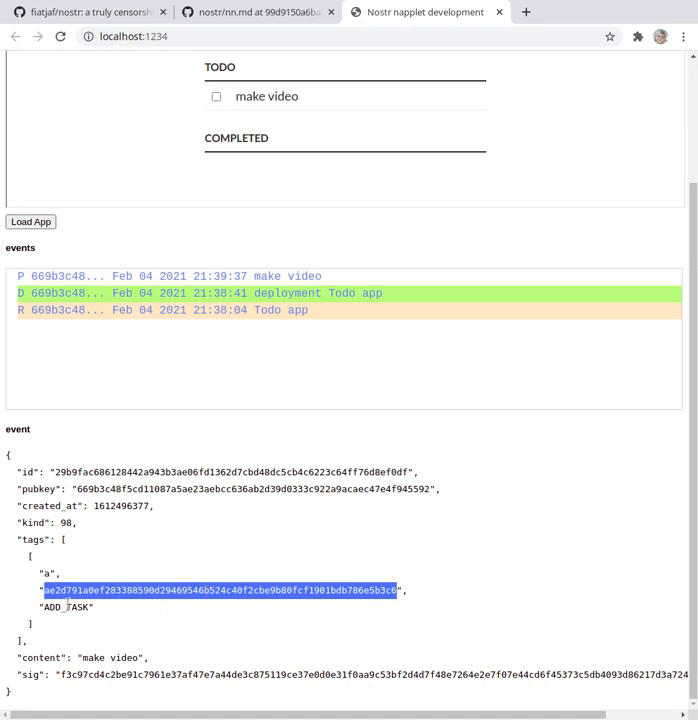
pyautogui.doubleClick(64, 607)
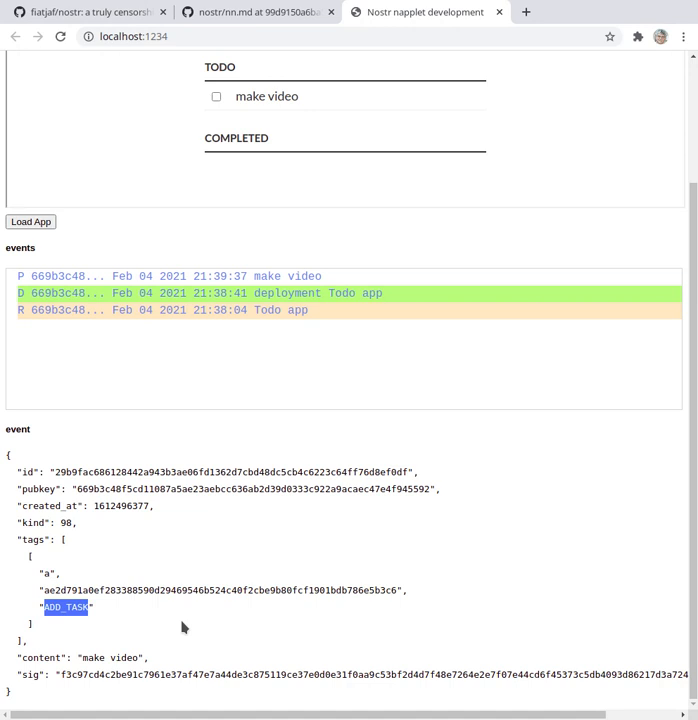
pyautogui.moveTo(200, 603)
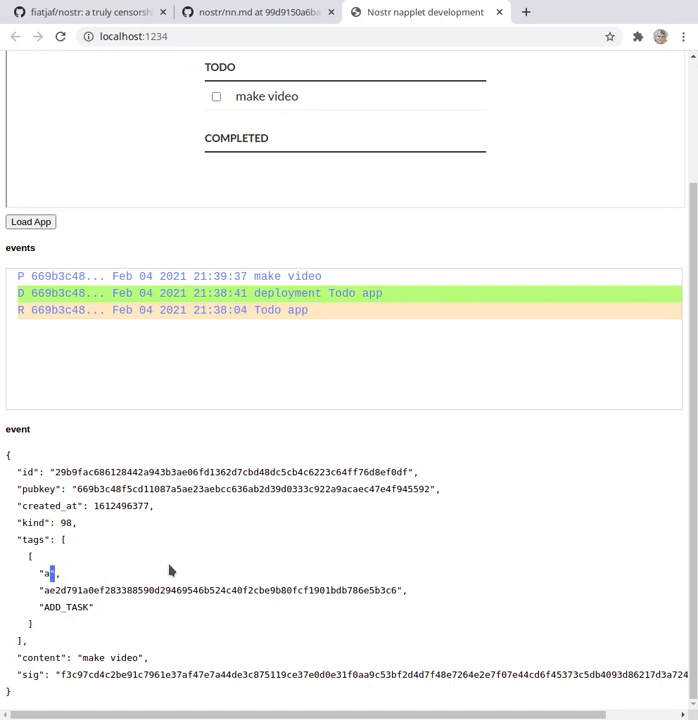
pyautogui.moveTo(318, 584)
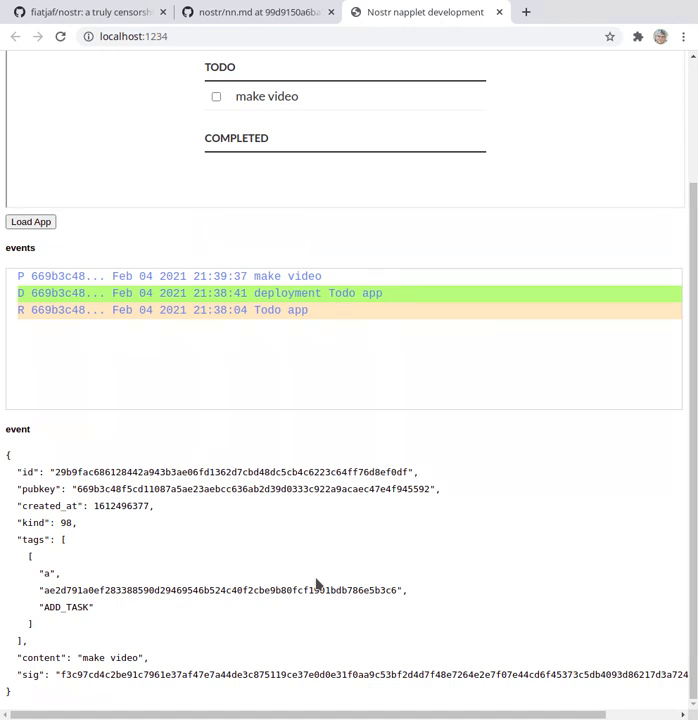
pyautogui.moveTo(75, 535)
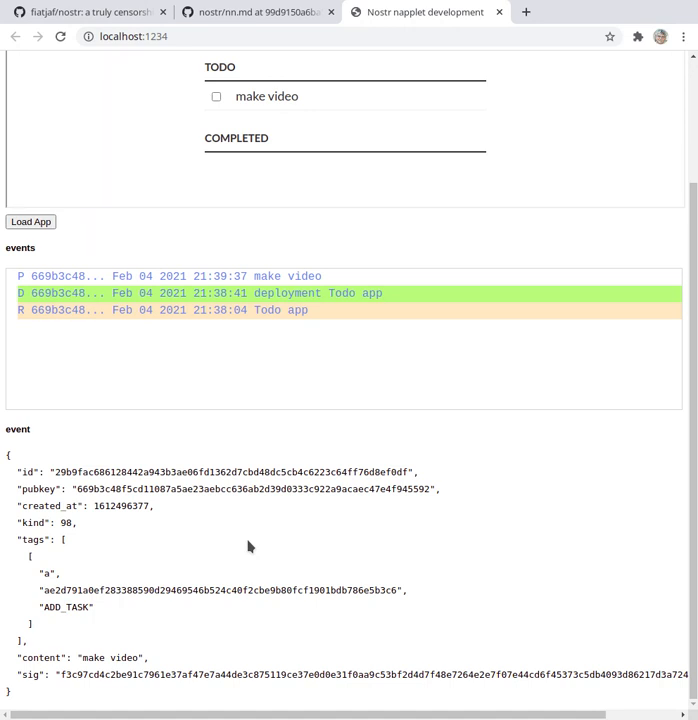
pyautogui.moveTo(250, 230)
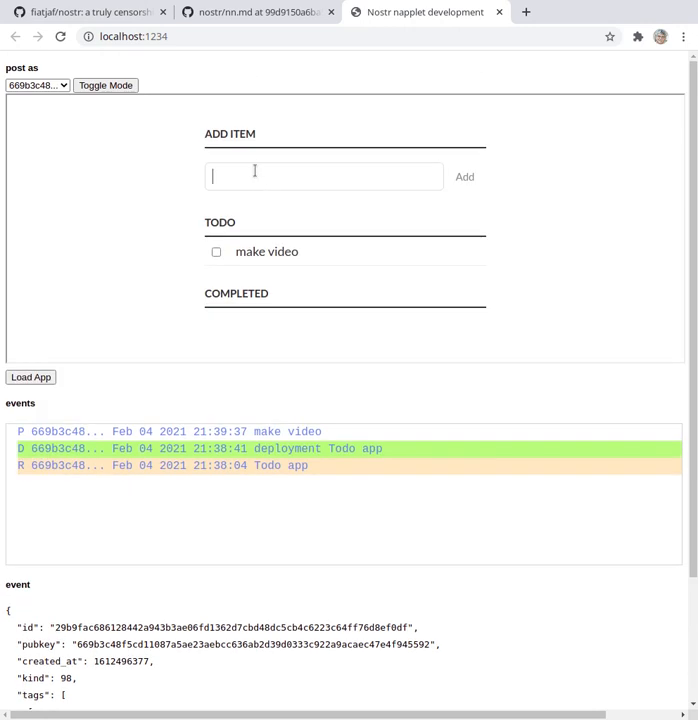
# Add 'fix html string' as the second Todo task
pyautogui.write('fix hgtm')
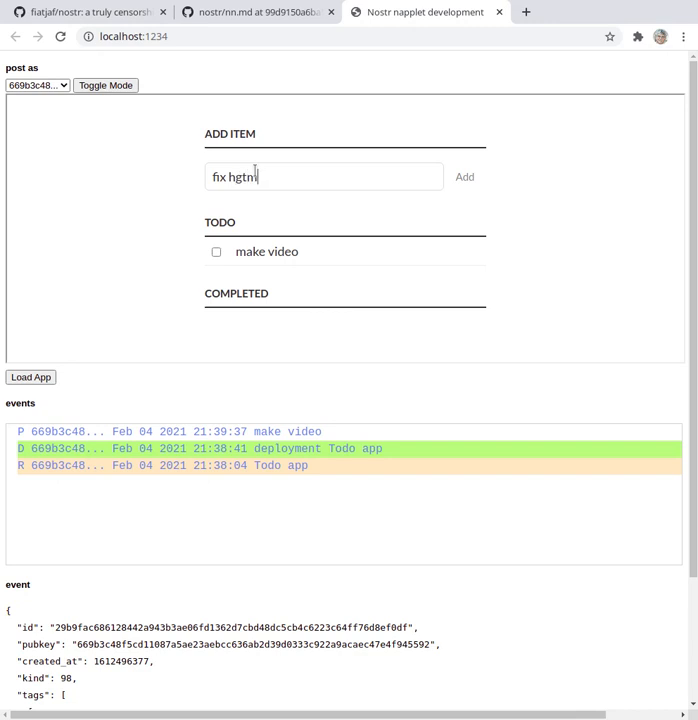
pyautogui.write("html's")
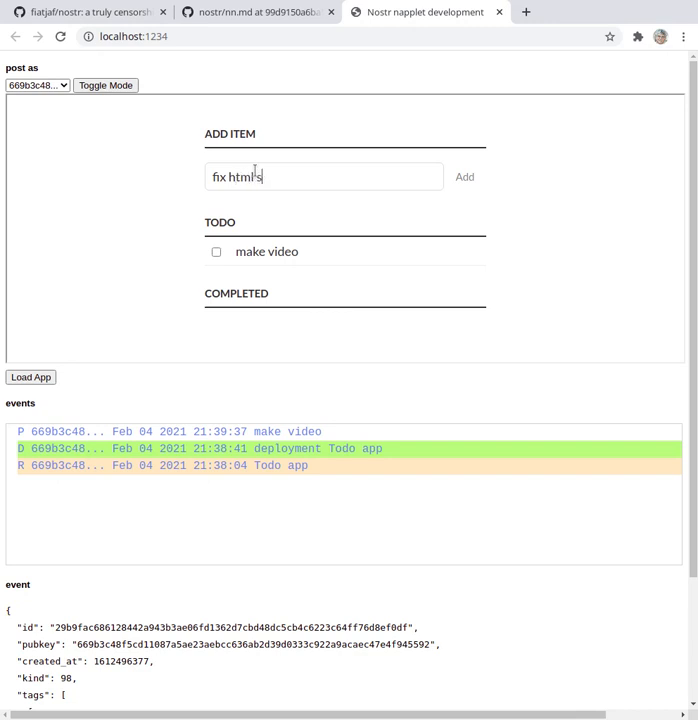
pyautogui.write('string')
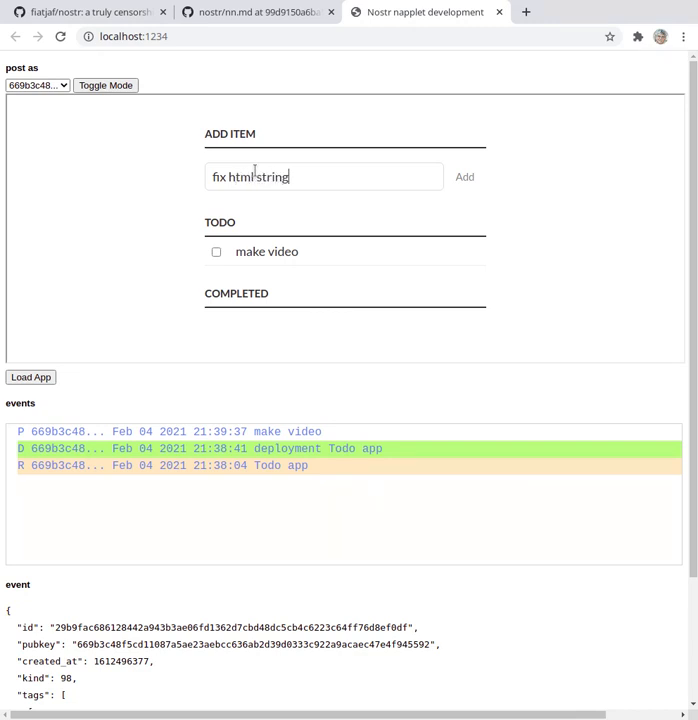
pyautogui.click(464, 177)
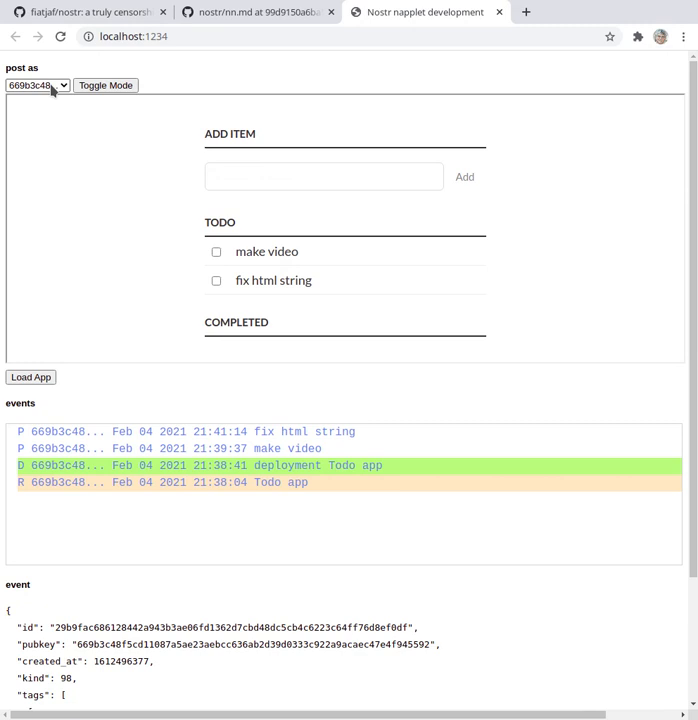
# Post as the second identity and add the task 'show more people'
pyautogui.click(37, 85)
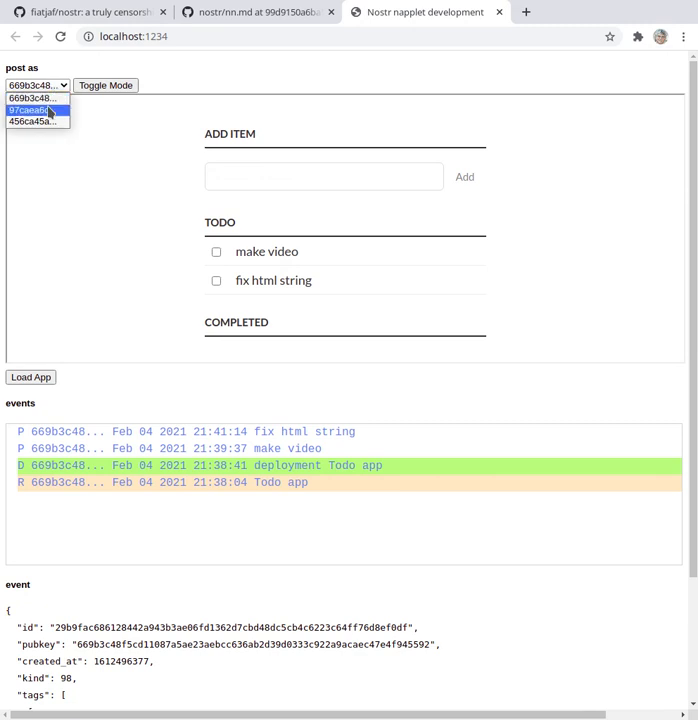
pyautogui.click(37, 110)
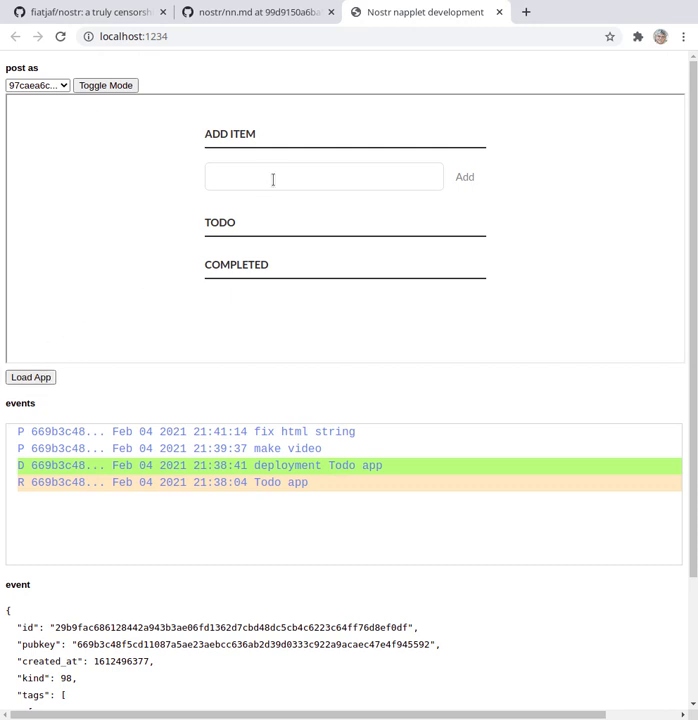
pyautogui.write('show')
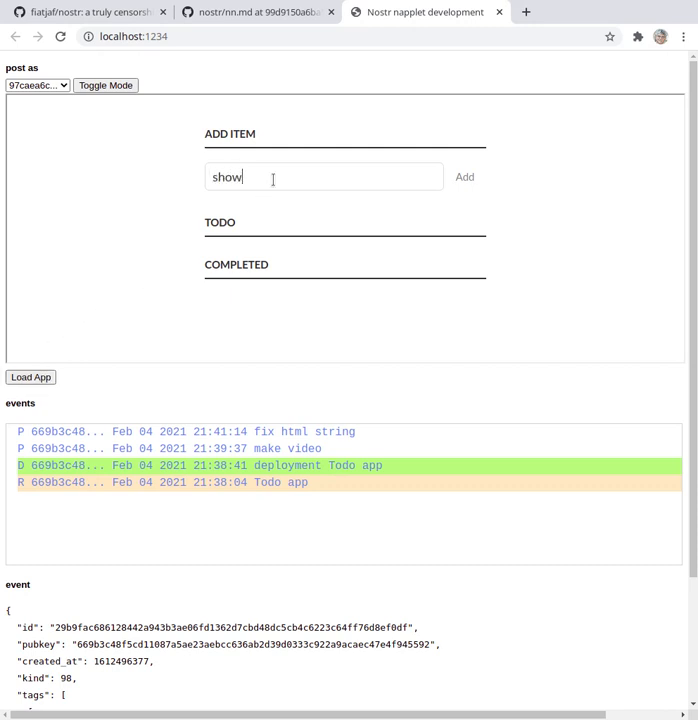
pyautogui.write('more peo')
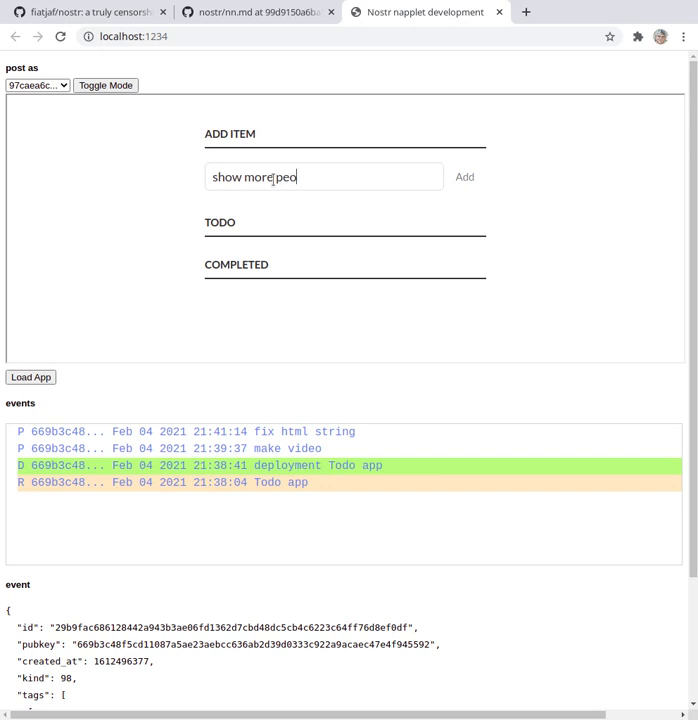
pyautogui.click(464, 177)
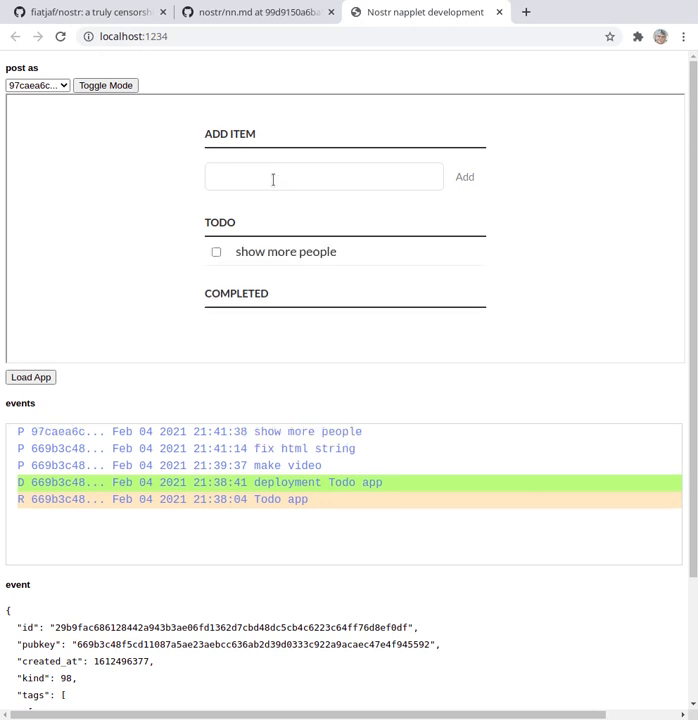
pyautogui.moveTo(56, 420)
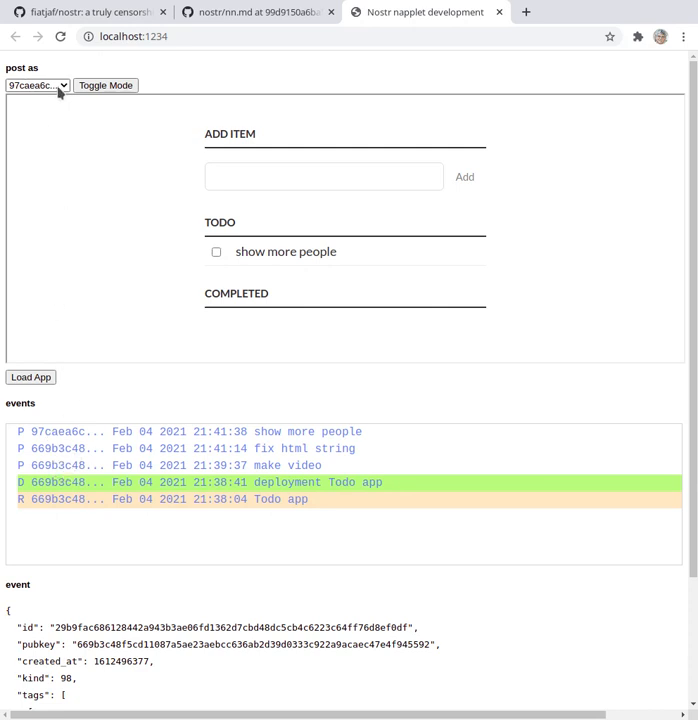
# Set the 'post as' identity back to the first key
pyautogui.click(37, 85)
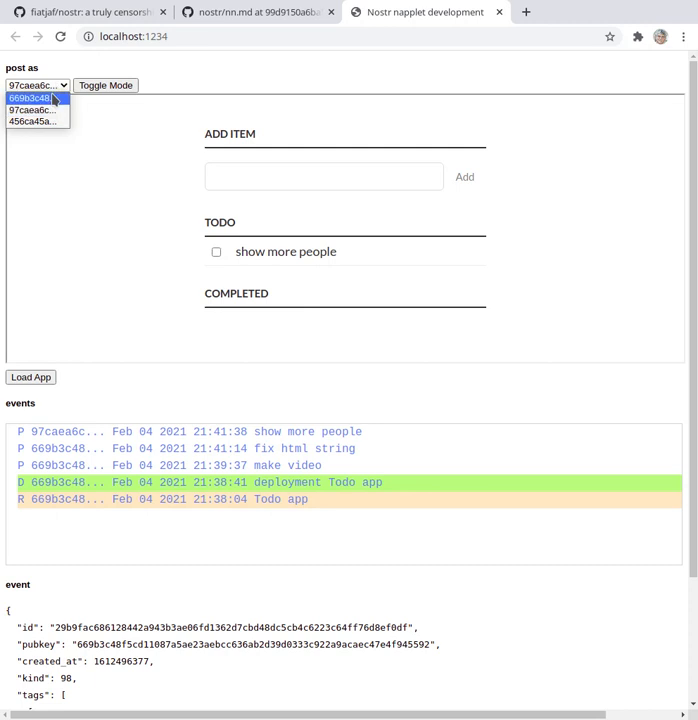
pyautogui.click(37, 98)
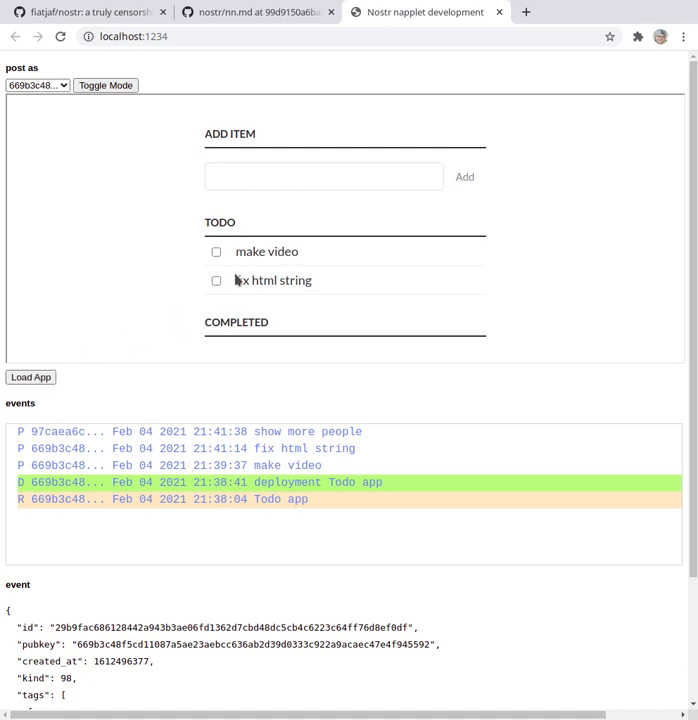
pyautogui.moveTo(388, 316)
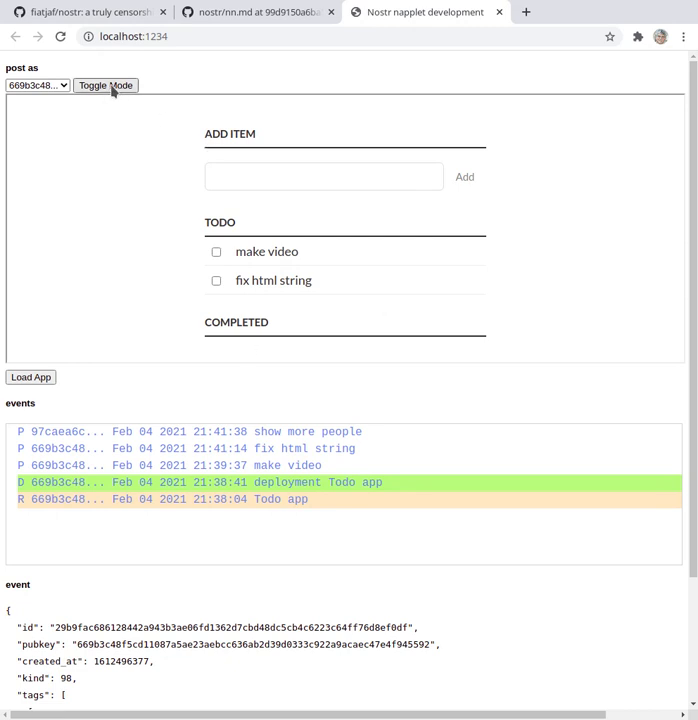
# Switch to the registration view and enter 'tic tac toe' as the app description
pyautogui.click(105, 85)
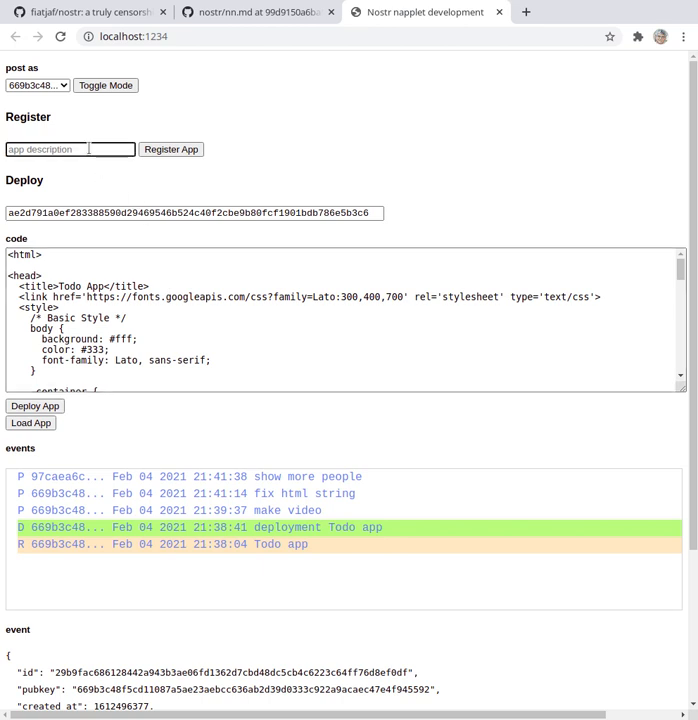
pyautogui.write('tic tac')
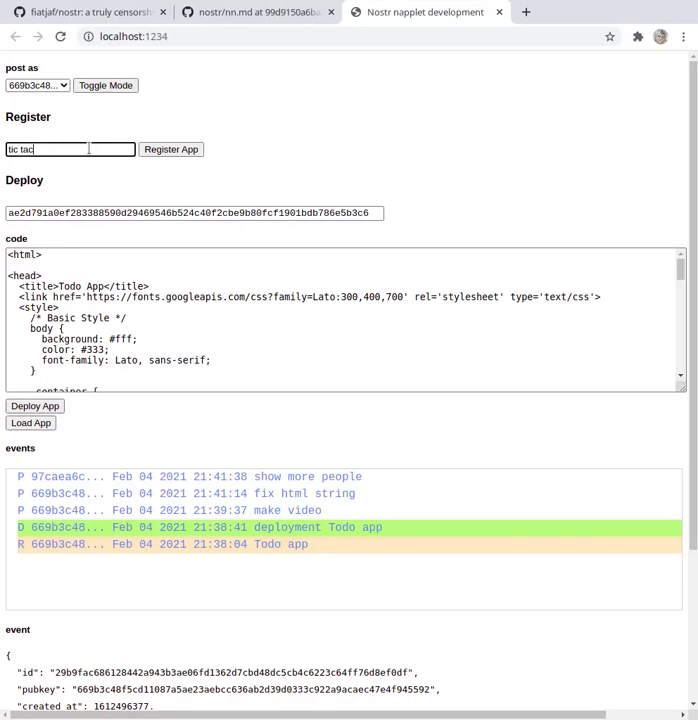
pyautogui.write('toe')
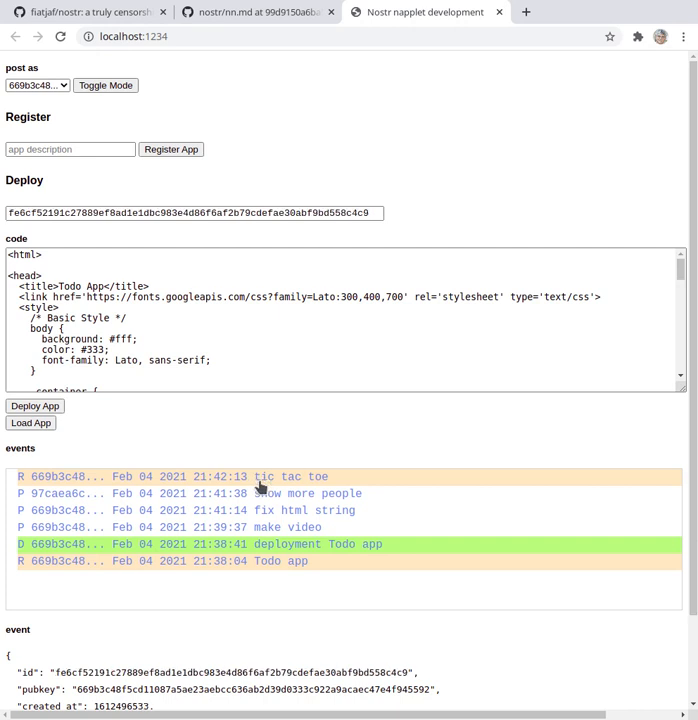
pyautogui.moveTo(271, 449)
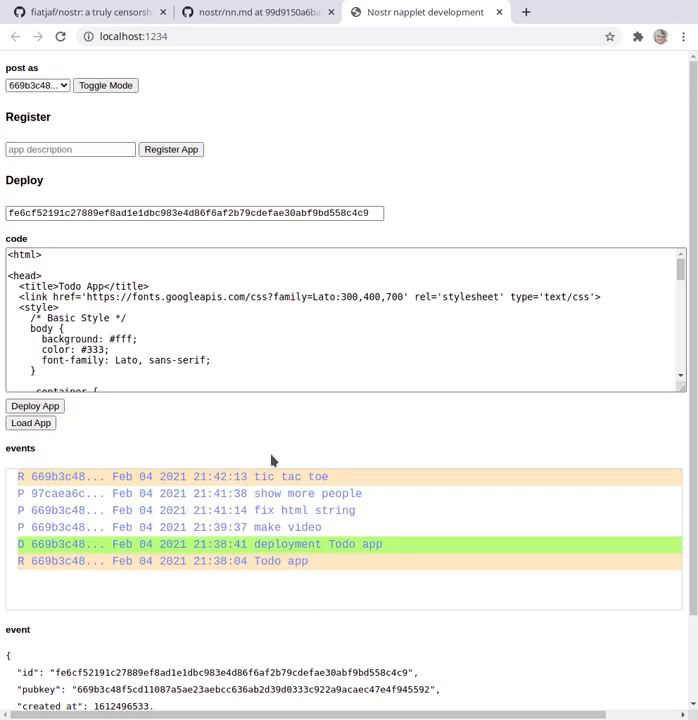
pyautogui.moveTo(232, 285)
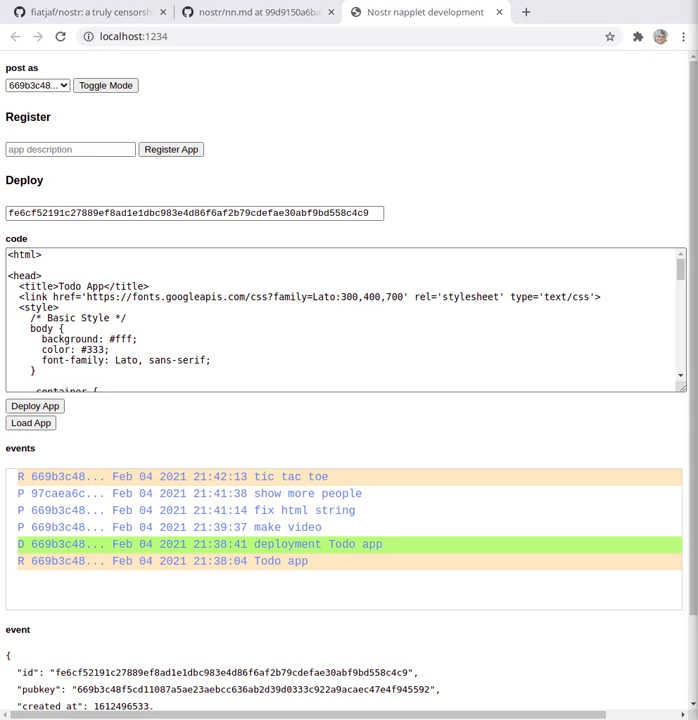
pyautogui.moveTo(421, 194)
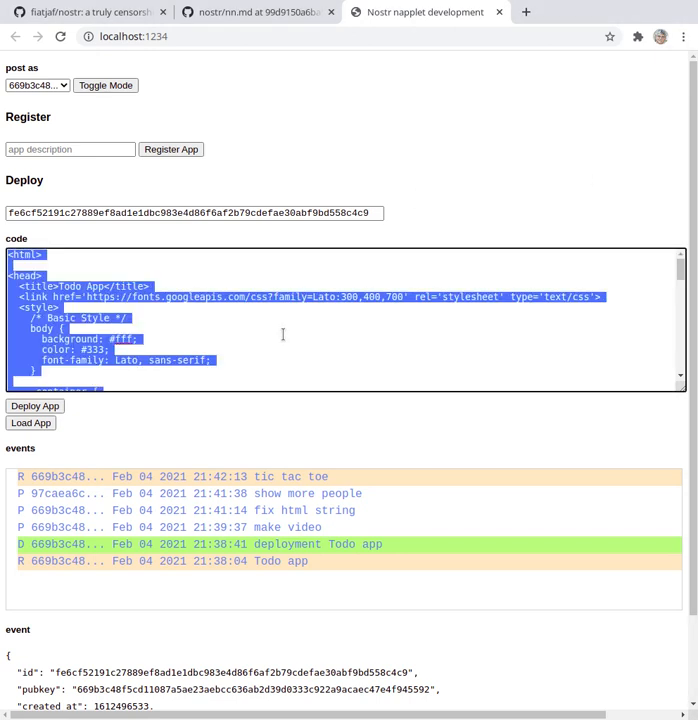
# Deploy the tic tac toe code and run the game
pyautogui.scroll(-3)
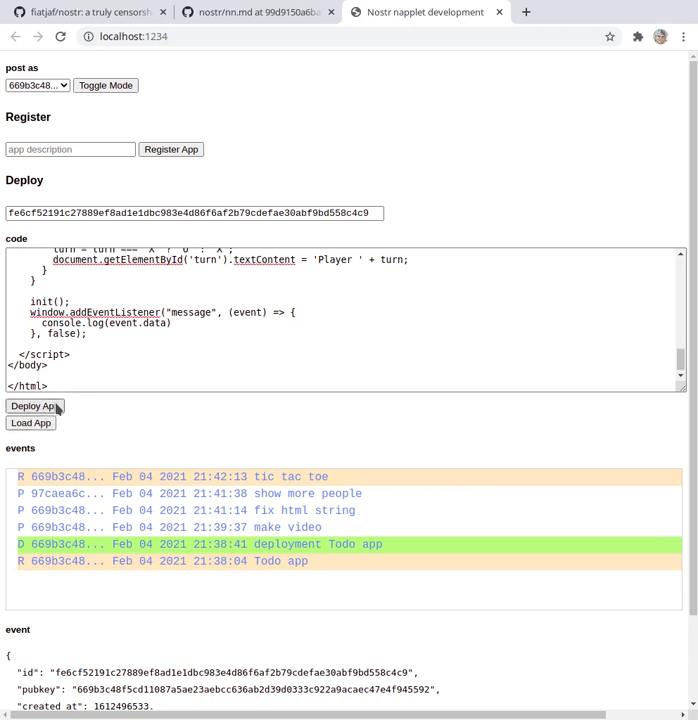
pyautogui.click(34, 405)
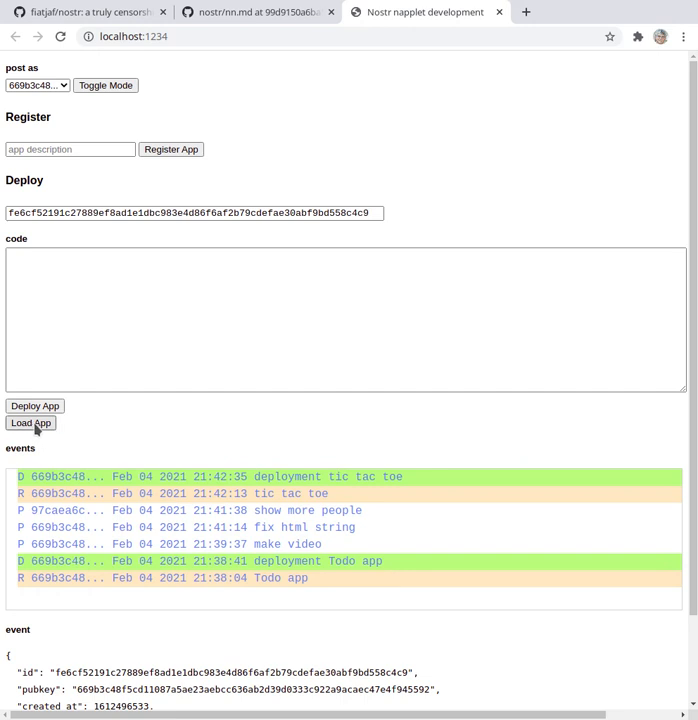
pyautogui.click(30, 423)
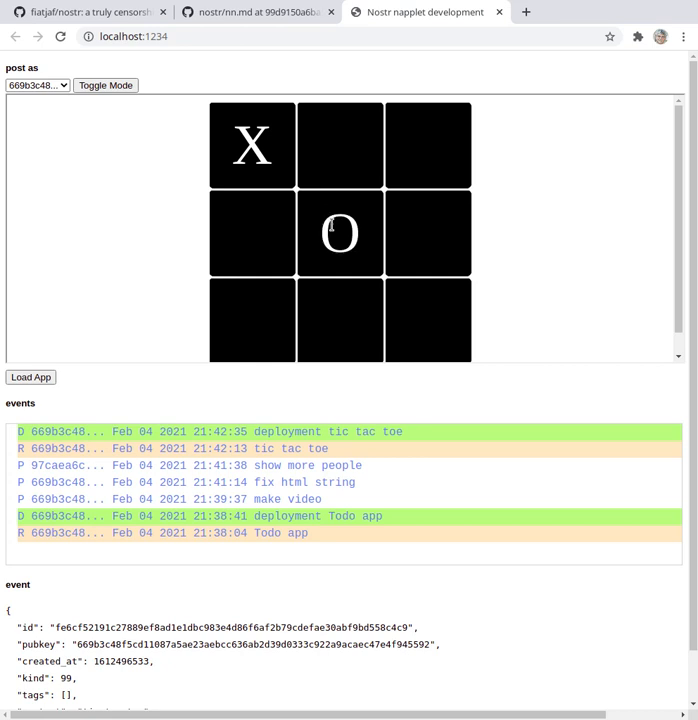
pyautogui.moveTo(313, 210)
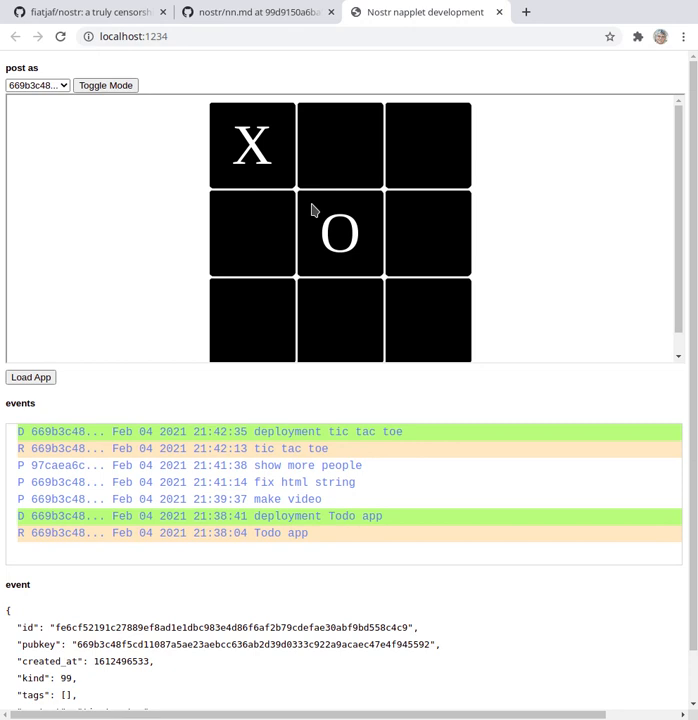
pyautogui.moveTo(92, 362)
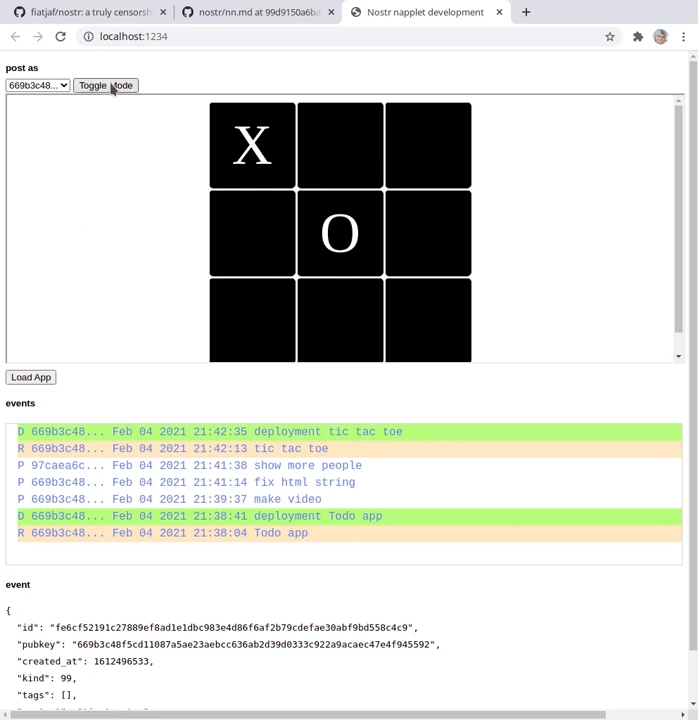
pyautogui.moveTo(303, 519)
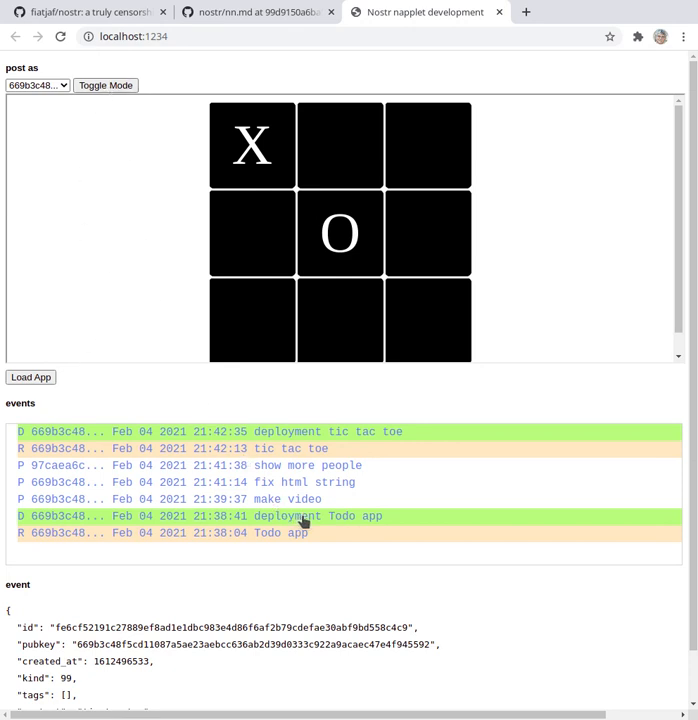
# Select the 'deployment Todo app' event and load the Todo app again
pyautogui.click(31, 377)
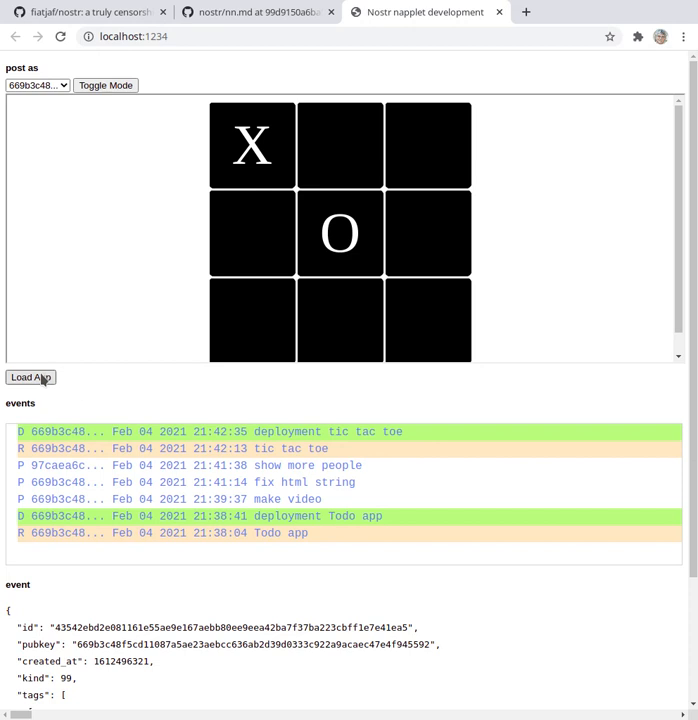
pyautogui.click(30, 377)
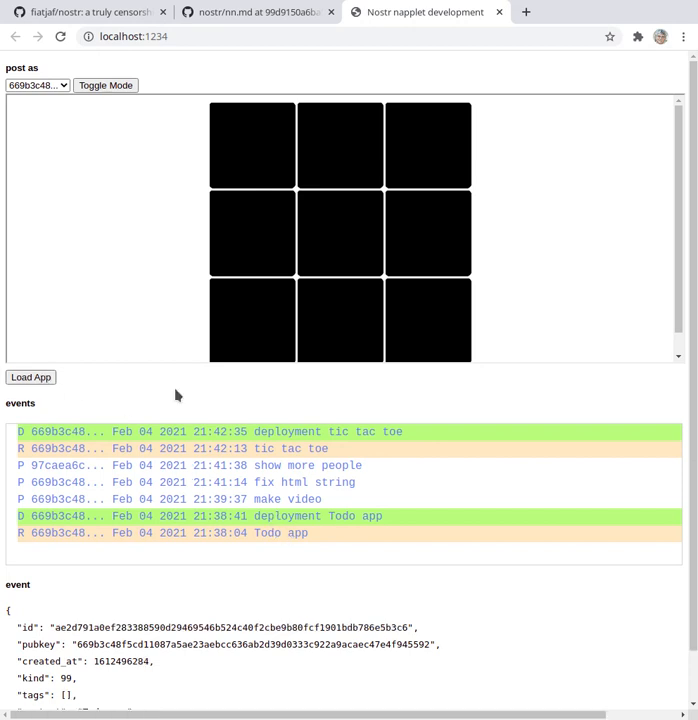
pyautogui.click(31, 377)
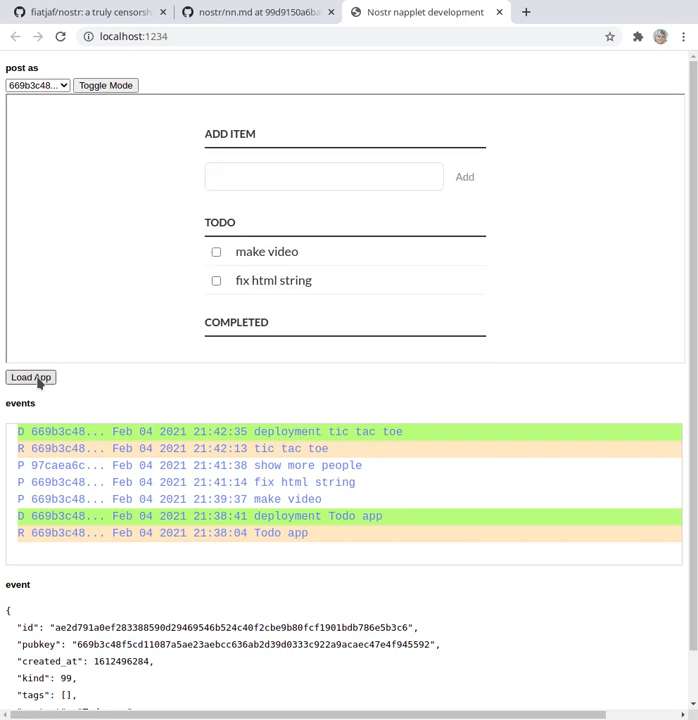